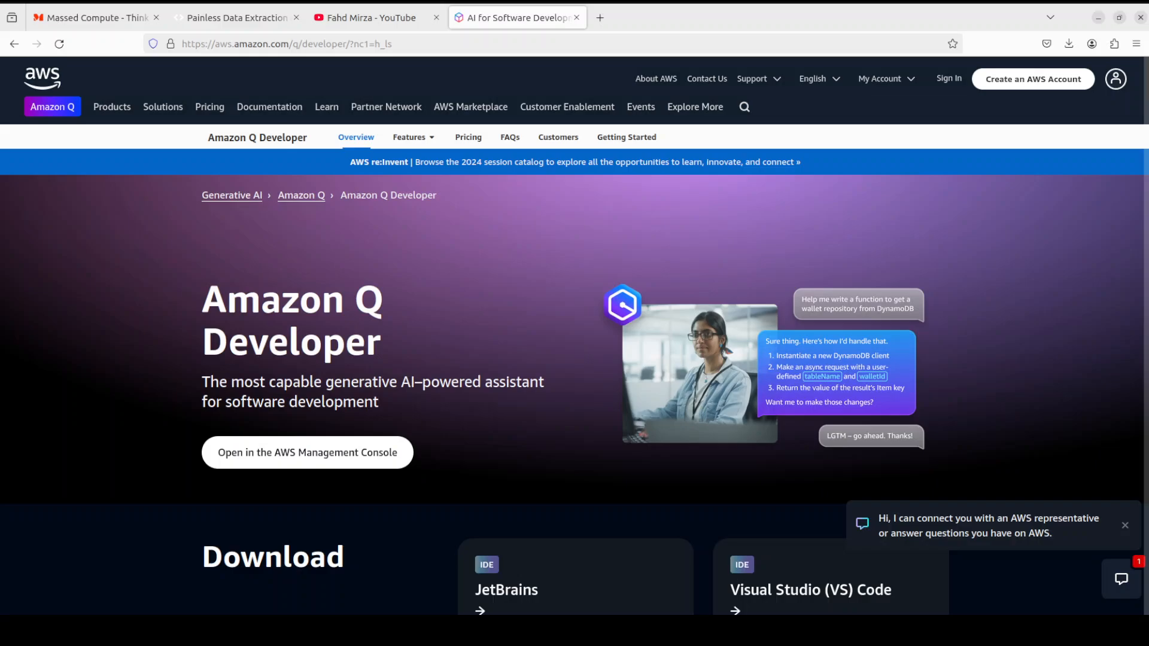
# - Scroll down the Amazon Q Developer product page in Firefox
pyautogui.scroll(-3)
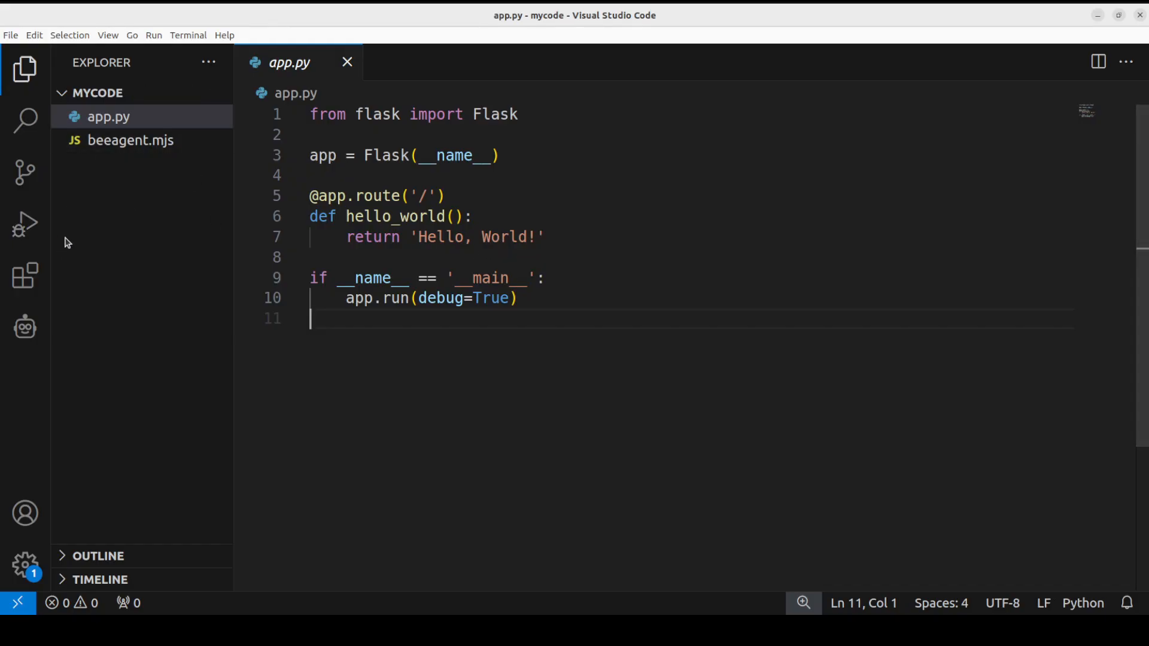
# - Search the Extensions marketplace for 'amazon' and install the Amazon Q extension
pyautogui.click(25, 275)
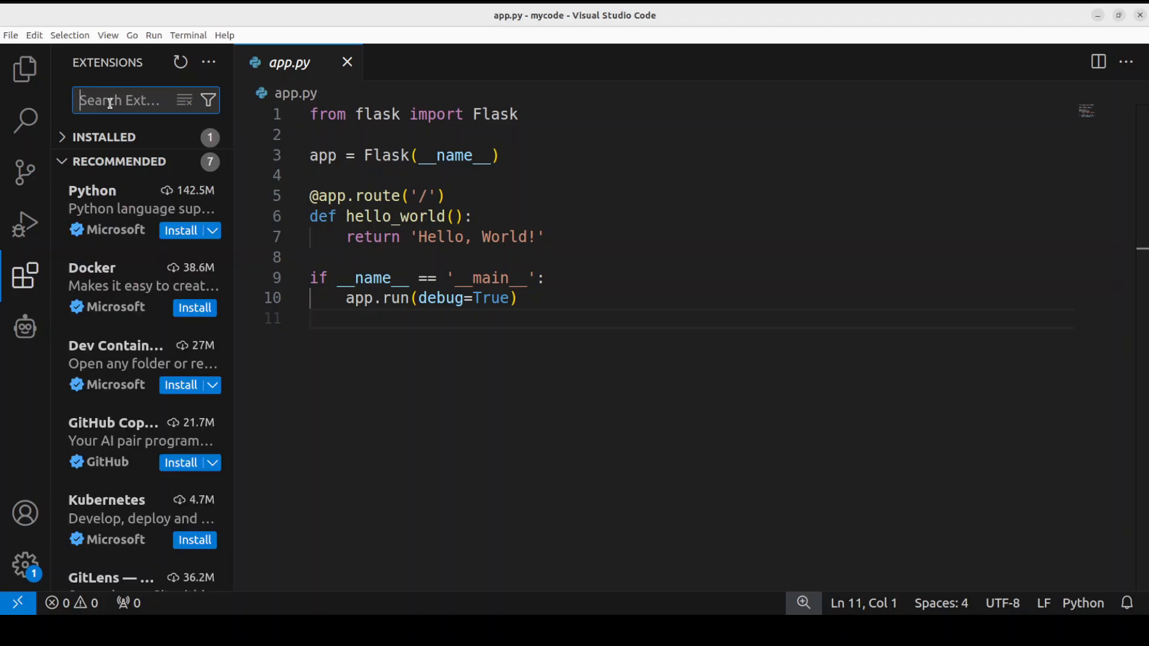
pyautogui.write('amazon q')
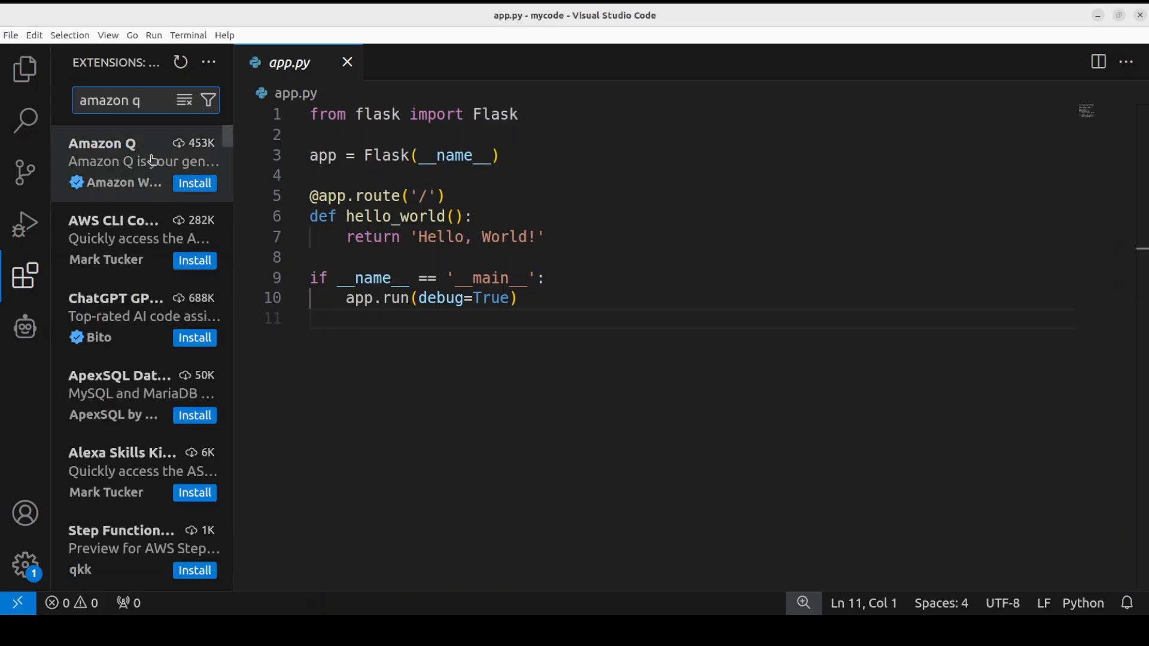
pyautogui.click(103, 155)
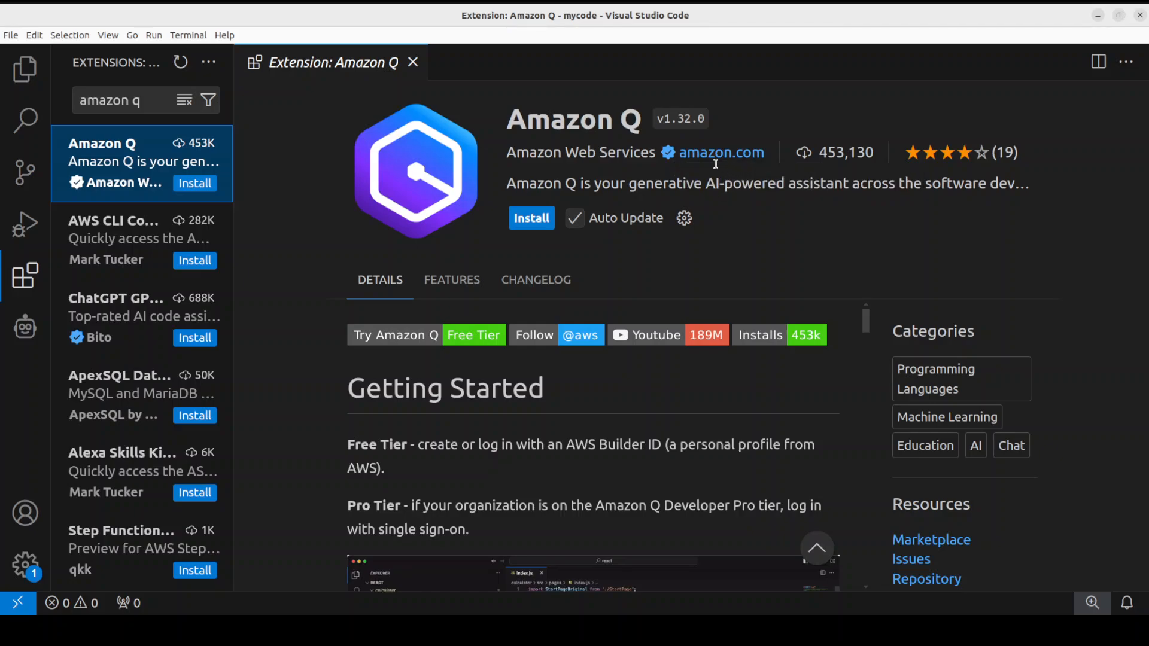
pyautogui.moveTo(666, 152)
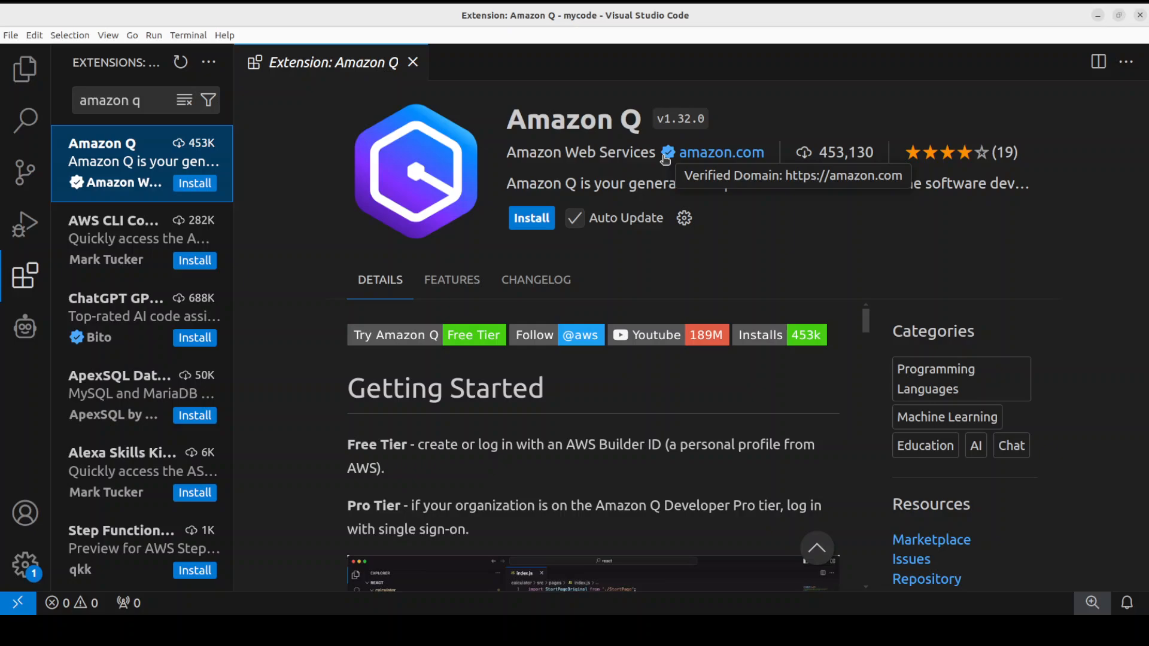
pyautogui.moveTo(714, 176)
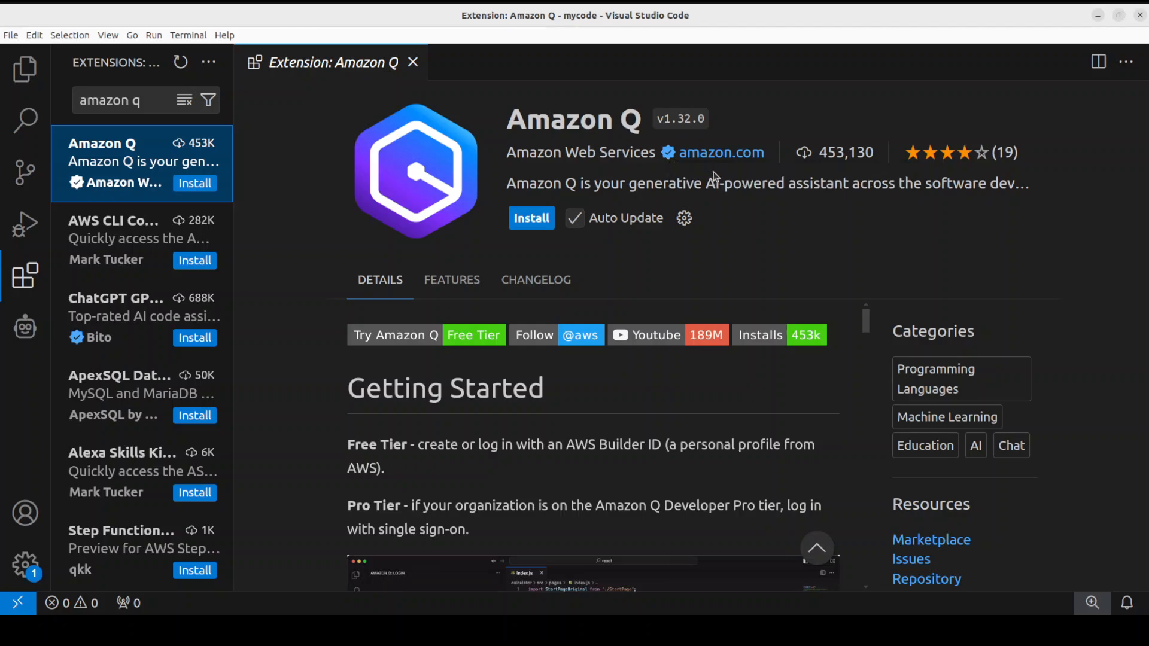
pyautogui.click(530, 217)
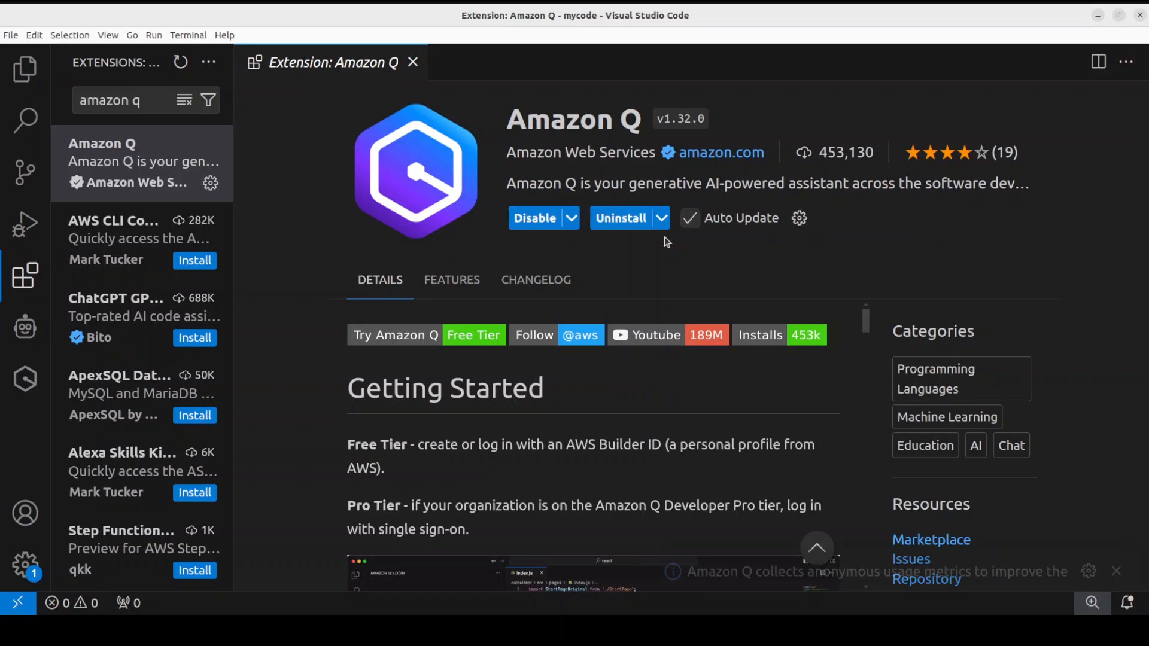
# - Show the Amazon Q login panel from the activity bar
pyautogui.click(25, 380)
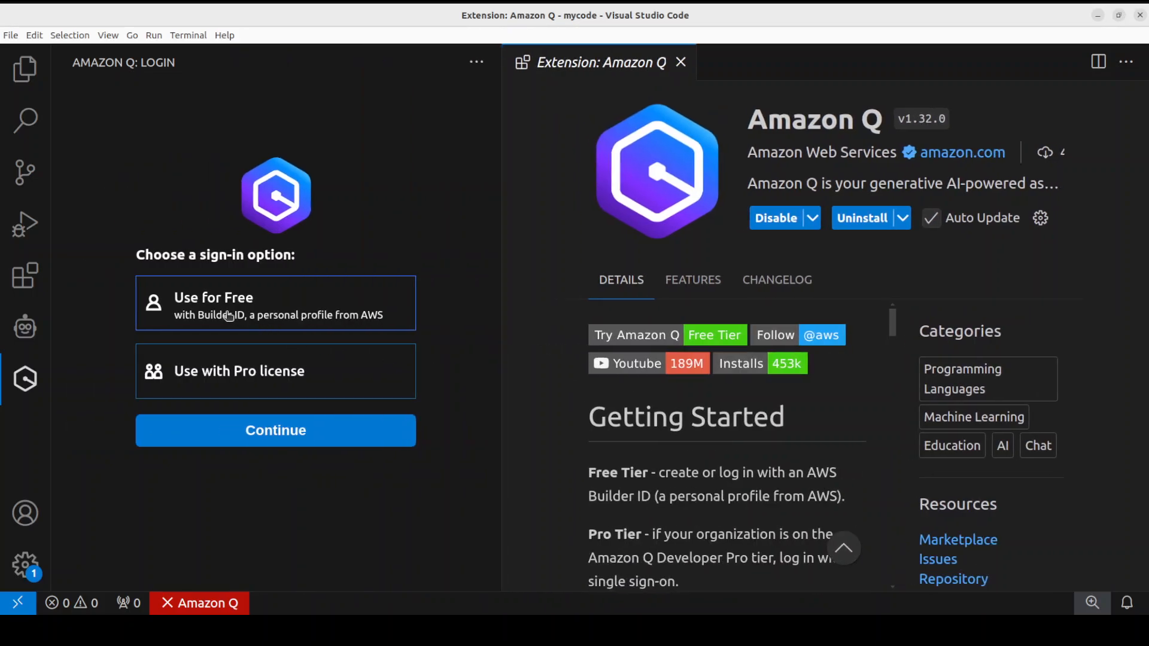
pyautogui.moveTo(325, 331)
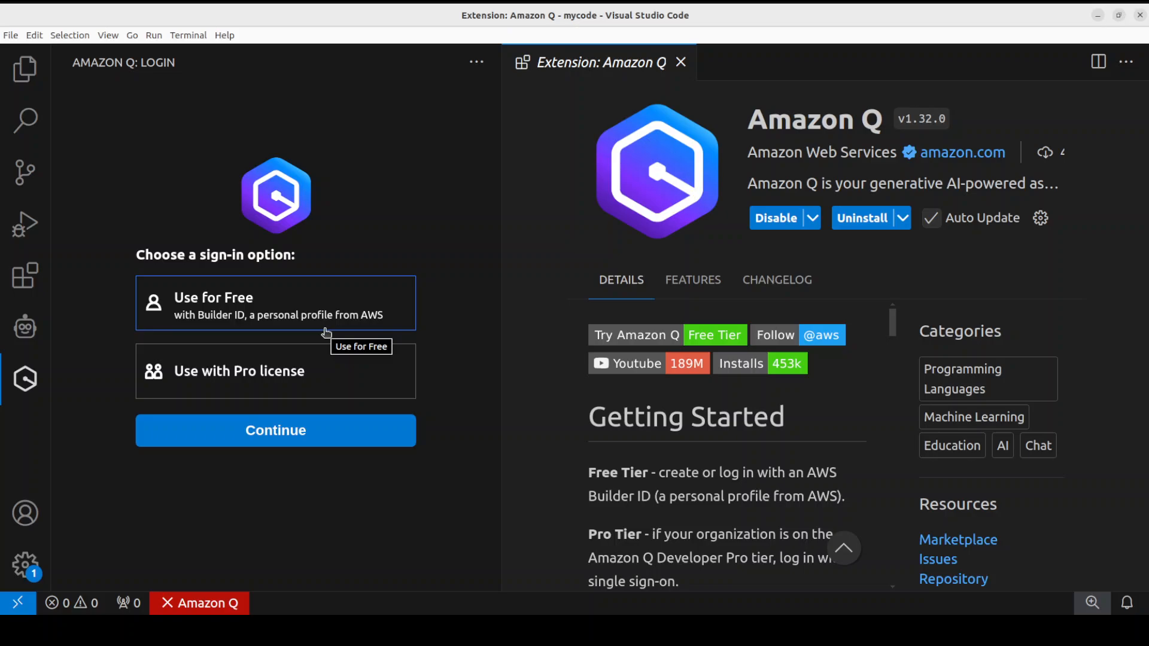
pyautogui.moveTo(328, 446)
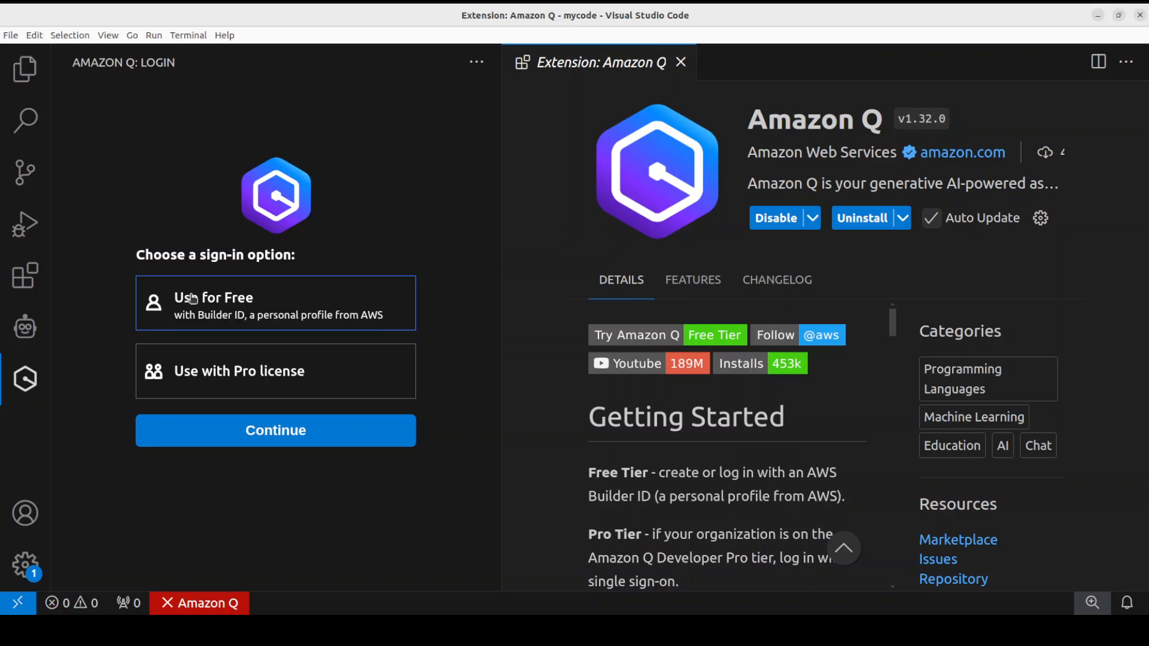
pyautogui.moveTo(476, 478)
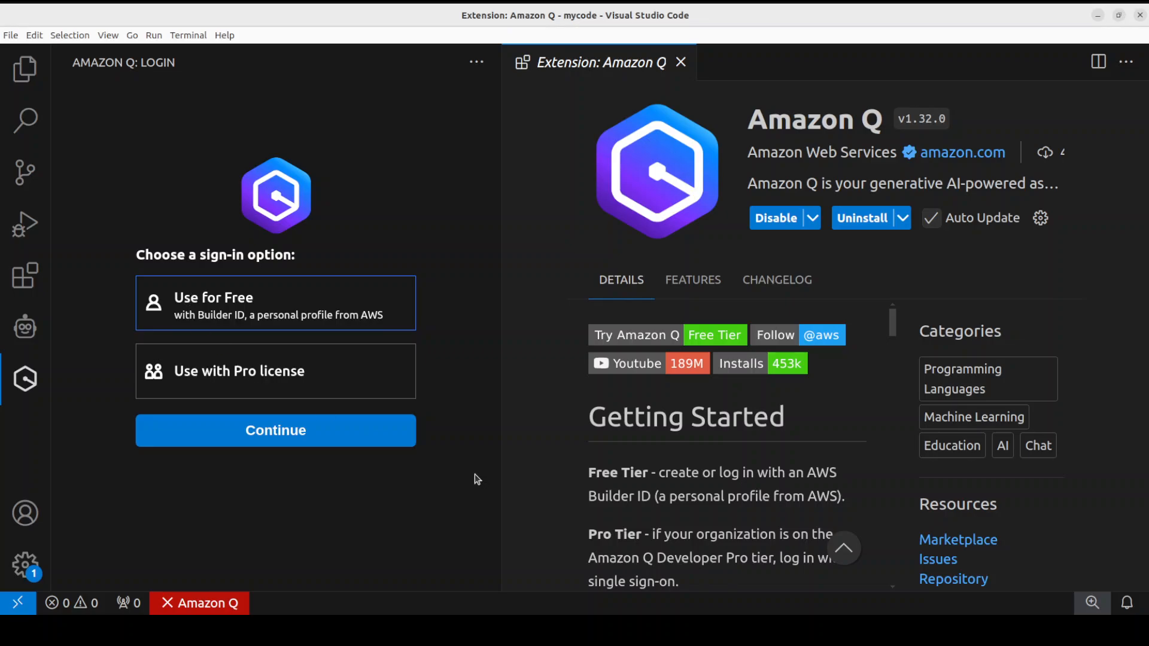
pyautogui.moveTo(213, 308)
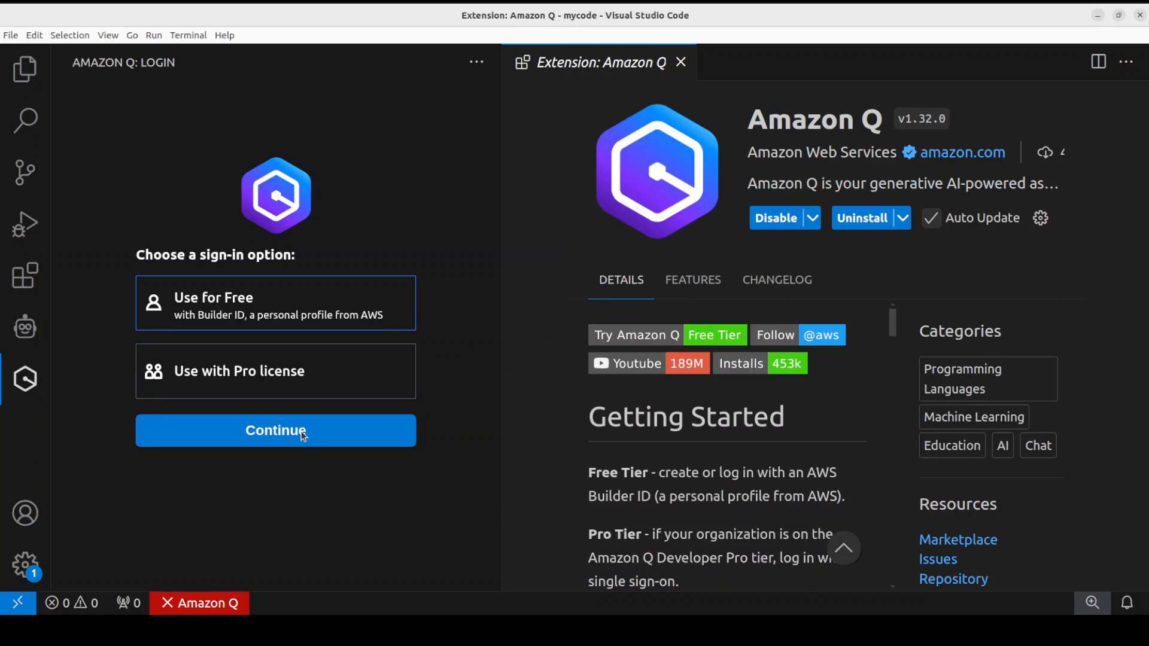
# - Continue with Use for Free and allow the AWS Builder ID page to open in the browser
pyautogui.click(275, 430)
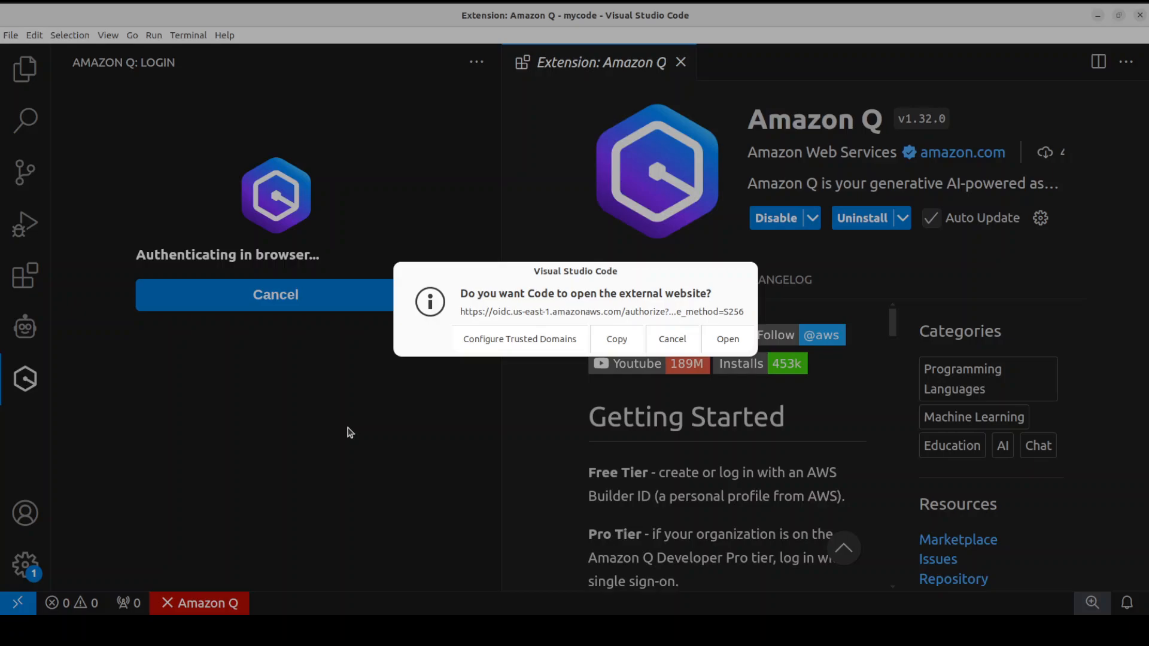
pyautogui.moveTo(351, 428)
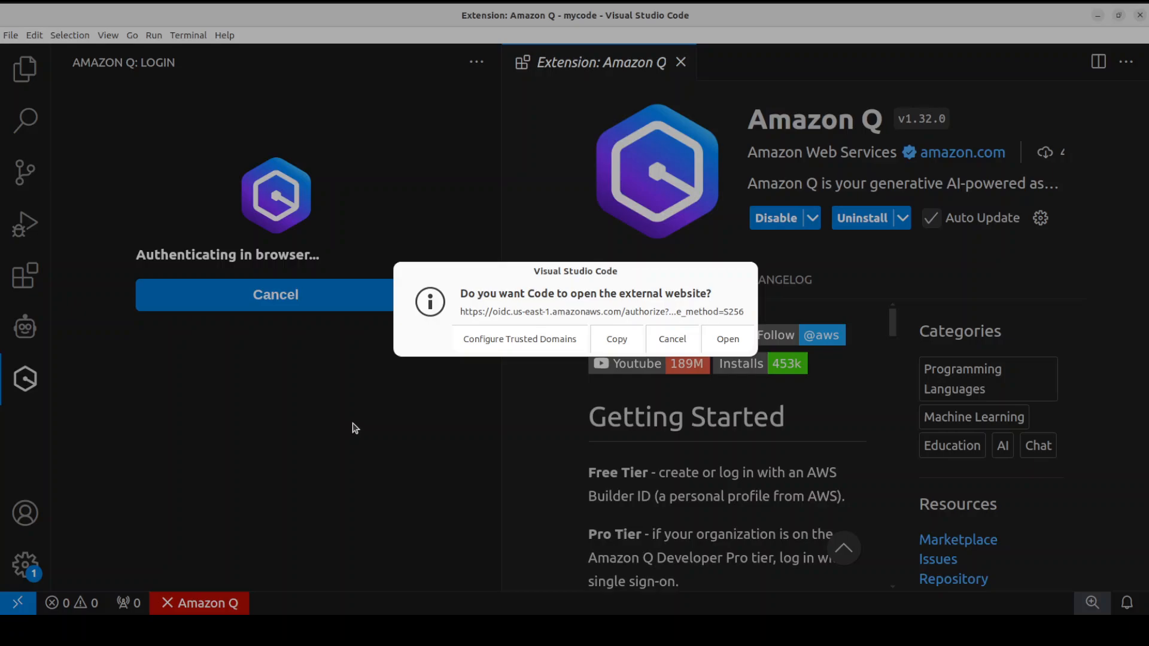
pyautogui.moveTo(476, 416)
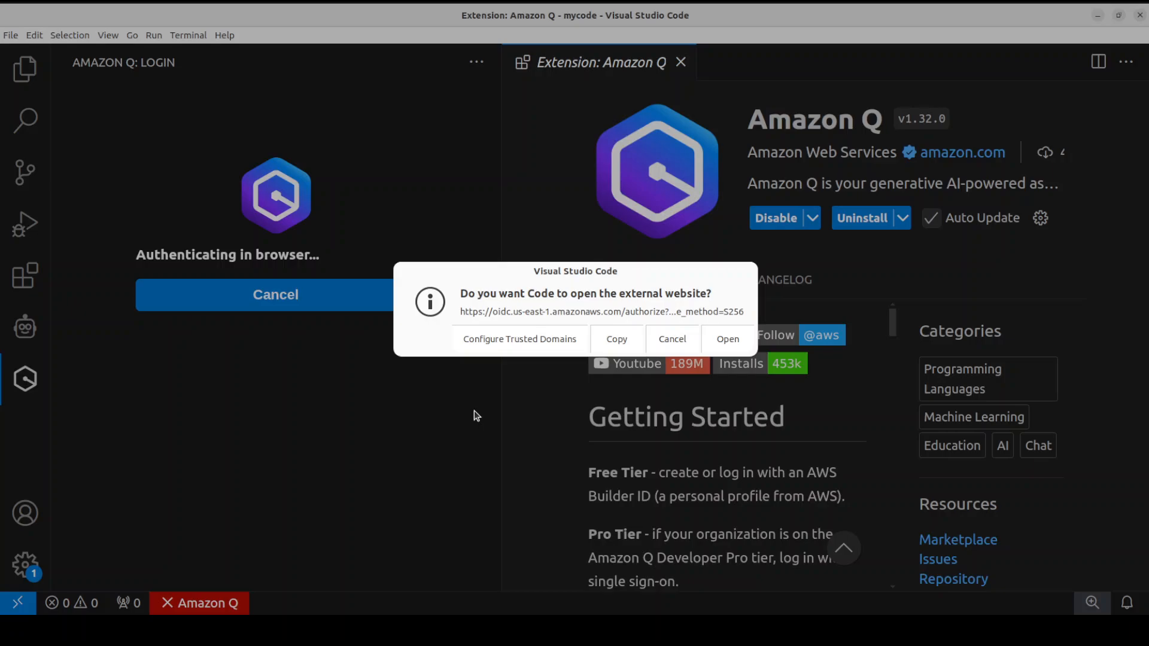
pyautogui.moveTo(636, 308)
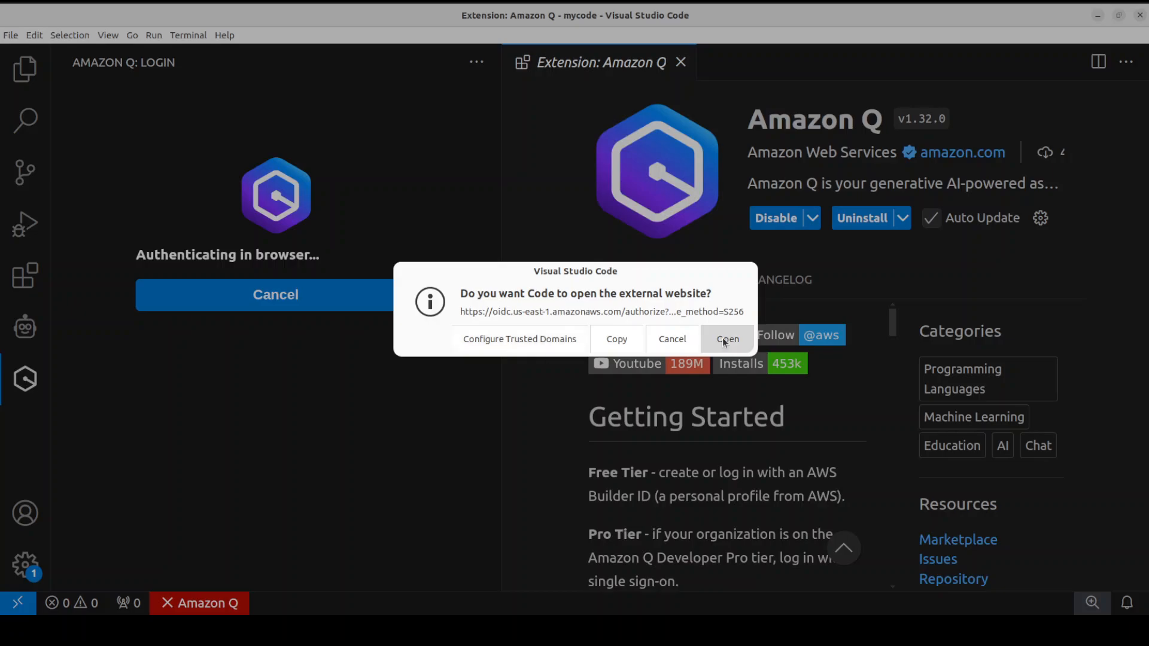
pyautogui.click(727, 338)
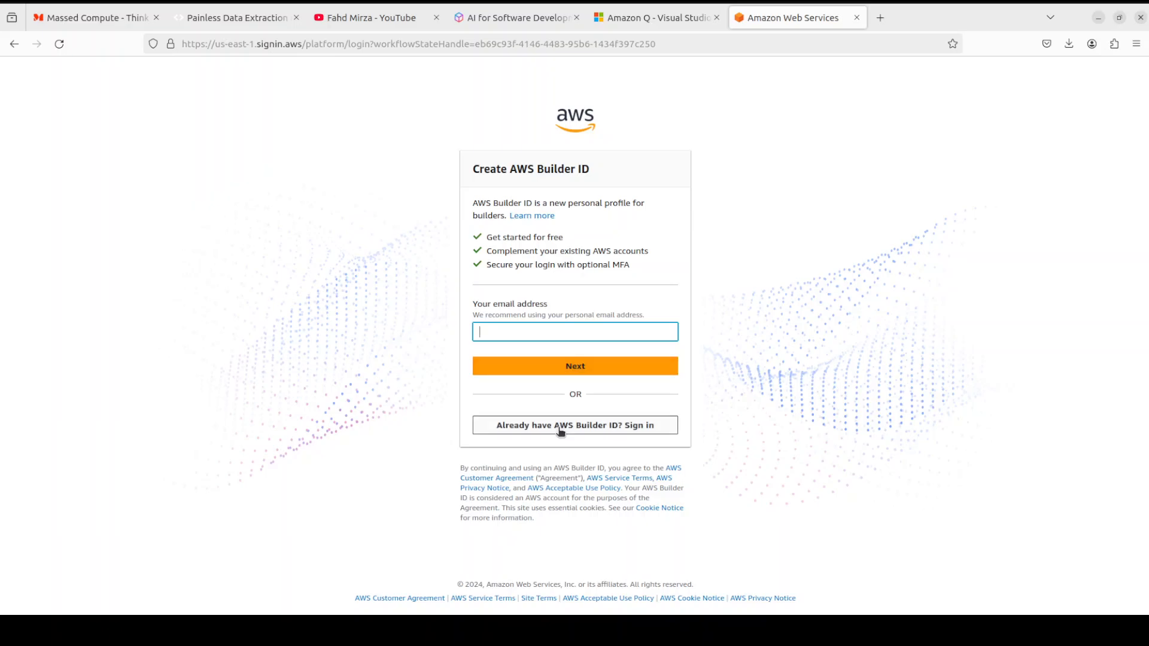
# - Sign in with the existing AWS Builder ID, decline password saving, and allow the VS Code extensions access
pyautogui.click(576, 425)
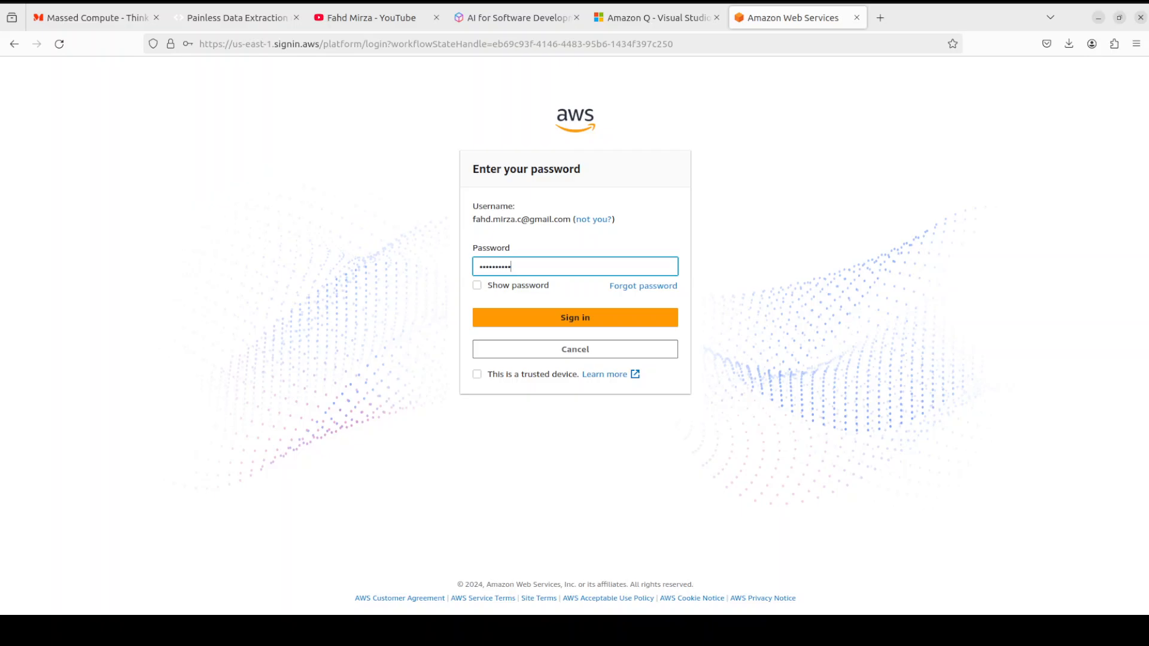
pyautogui.click(575, 318)
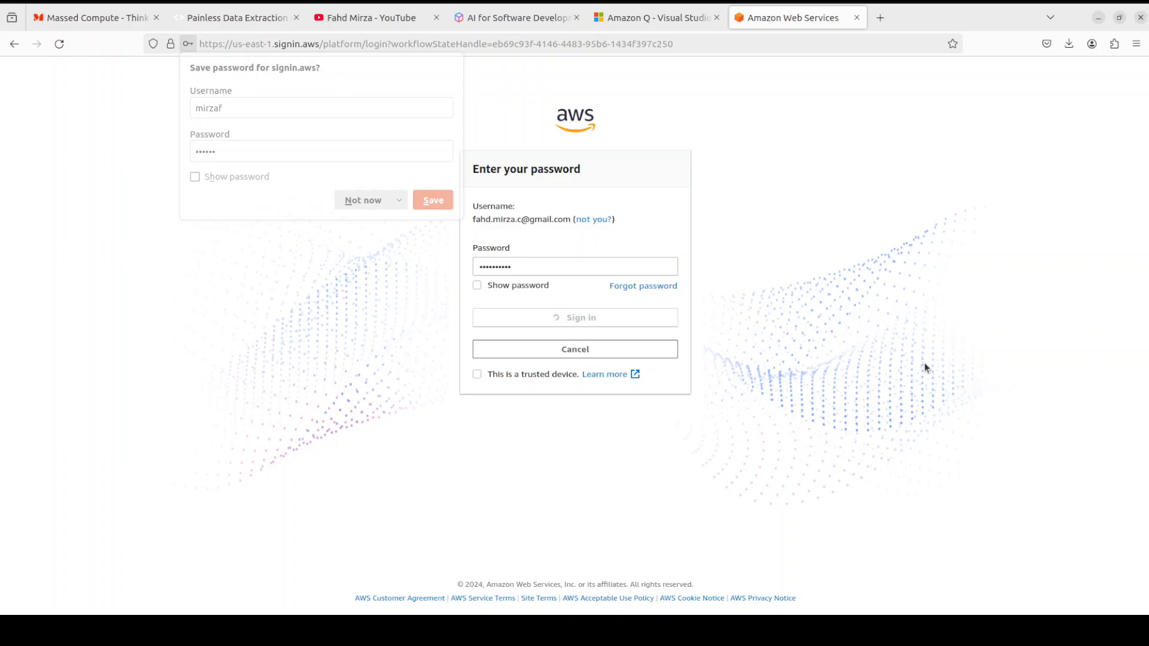
pyautogui.click(574, 317)
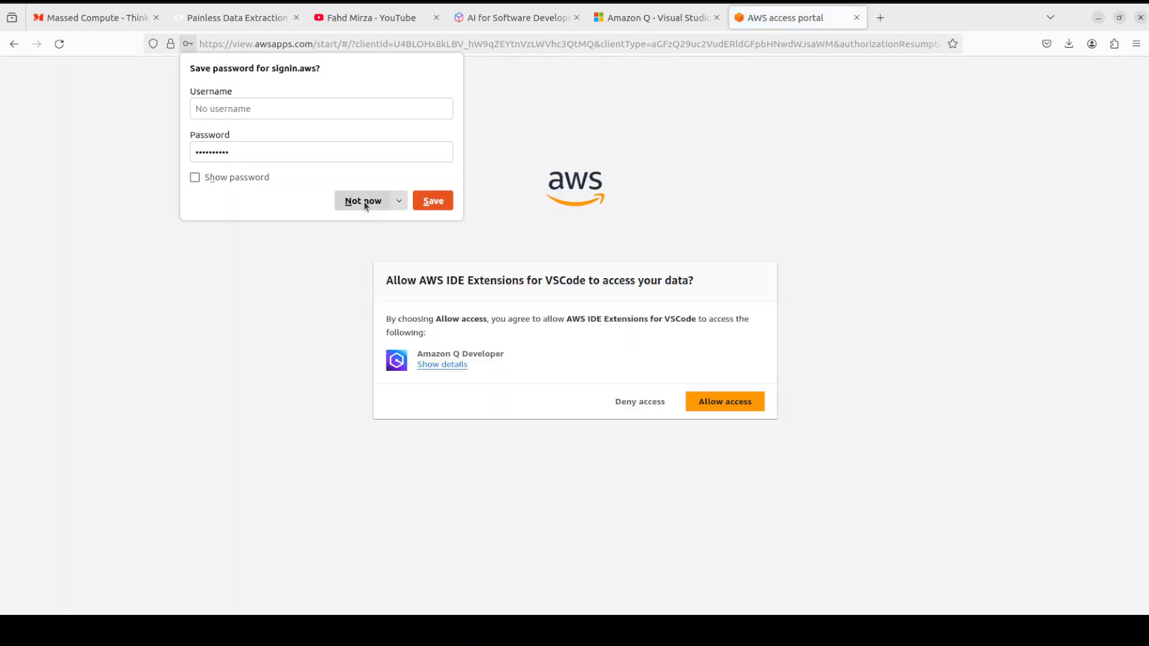
pyautogui.click(363, 199)
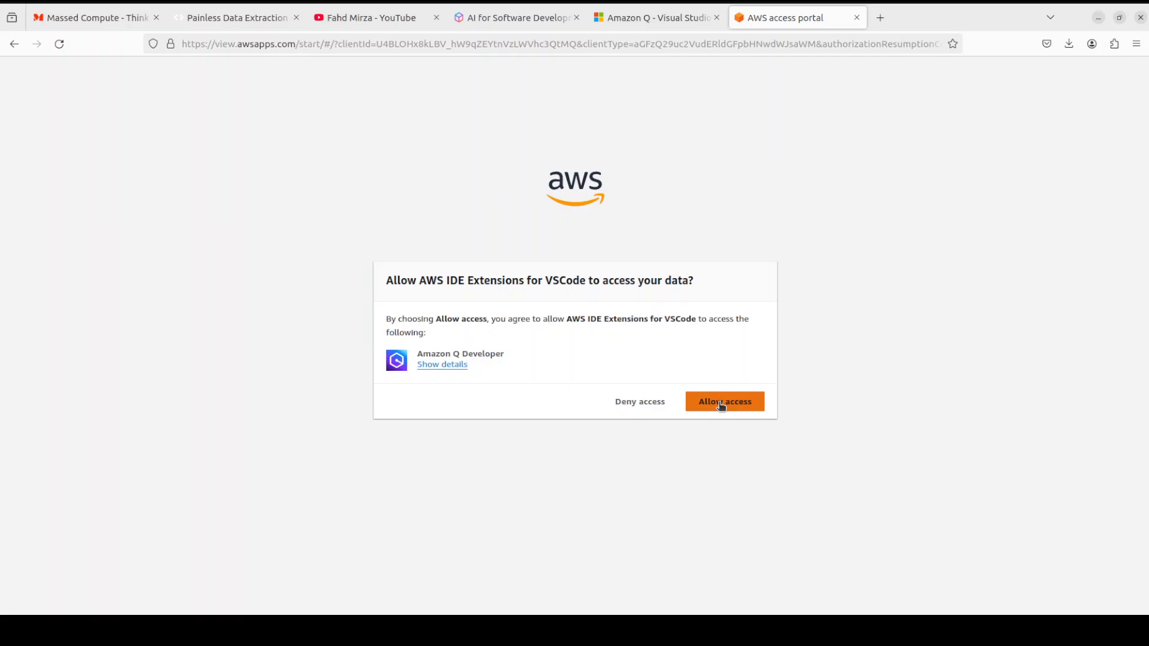
pyautogui.click(724, 402)
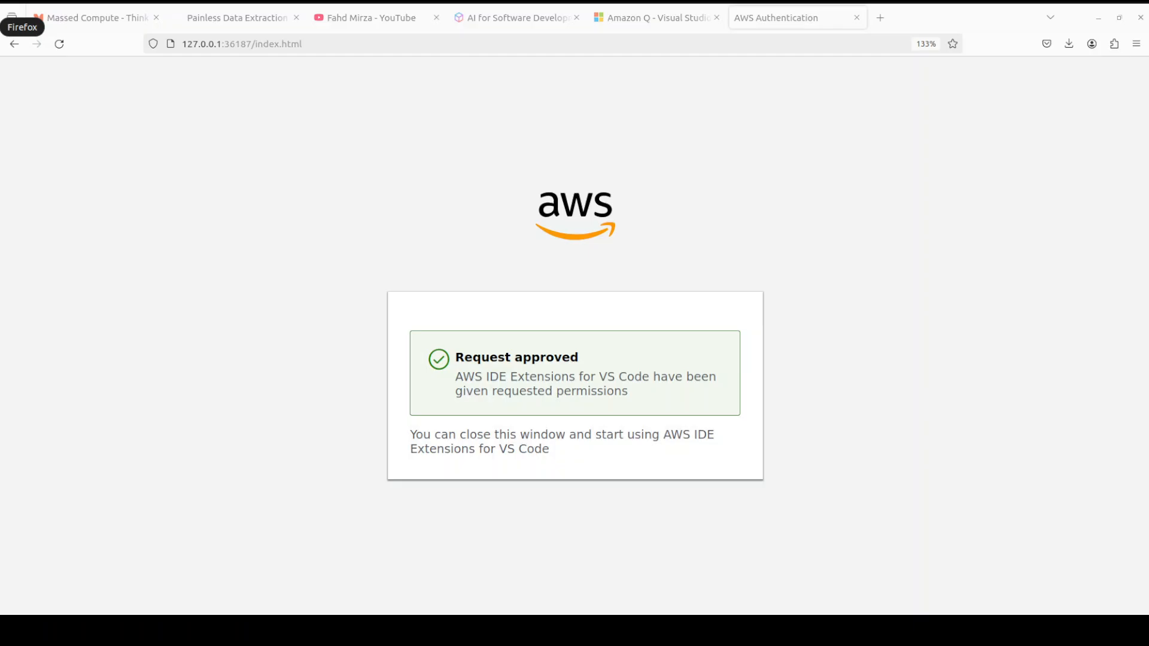
# - Leave the request-approved browser tab and return to Visual Studio Code
pyautogui.click(237, 18)
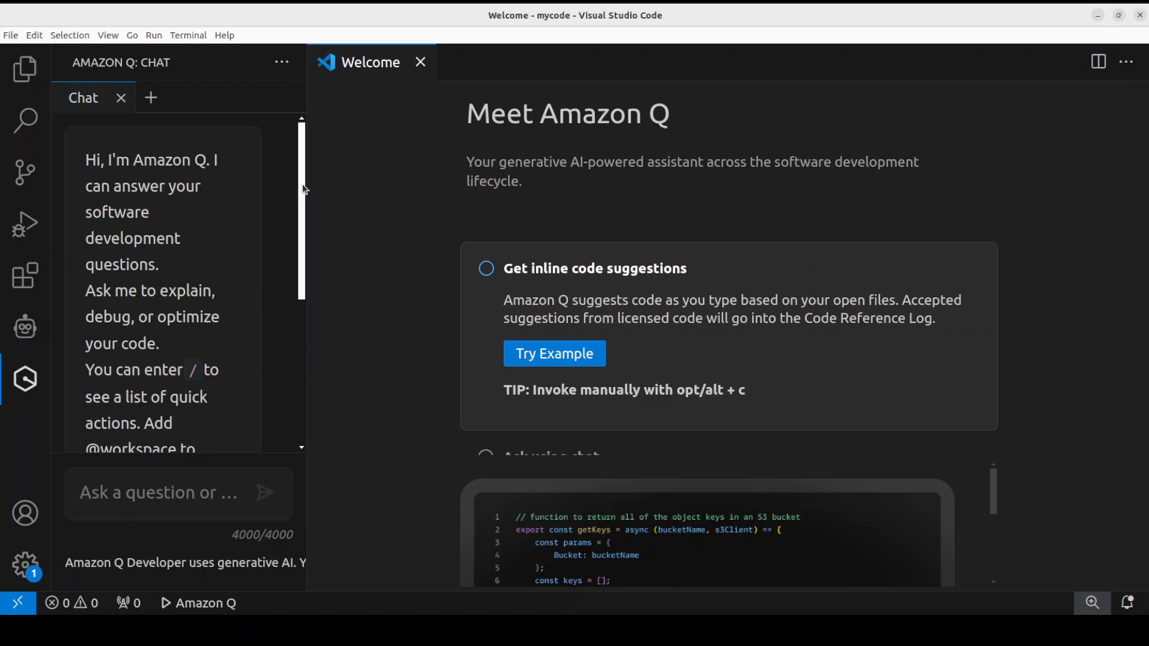
pyautogui.moveTo(213, 408)
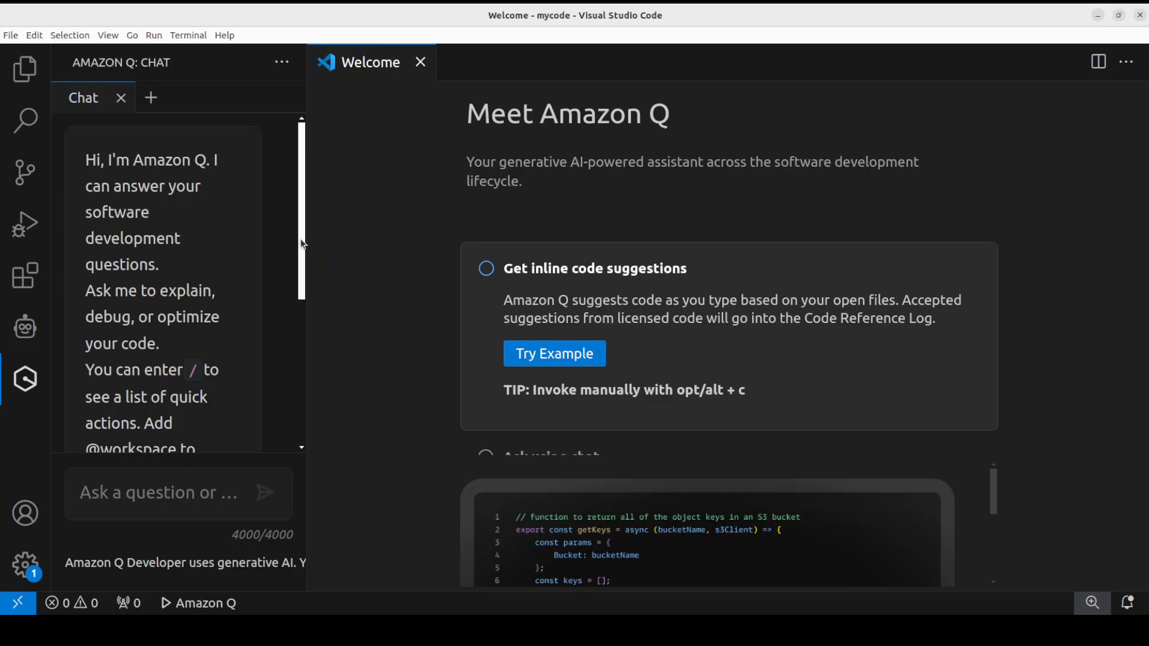
# - Enter '/' in the Amazon Q chat to preview quick actions like /dev, /transform, /help and /clear
pyautogui.click(176, 492)
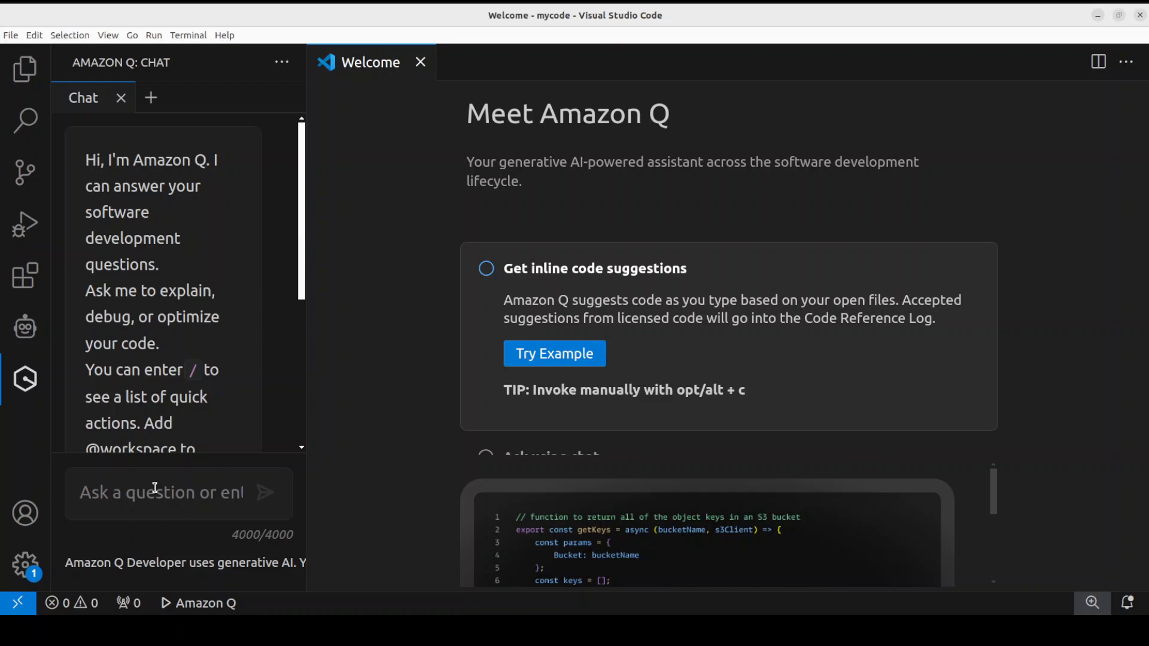
pyautogui.write('/')
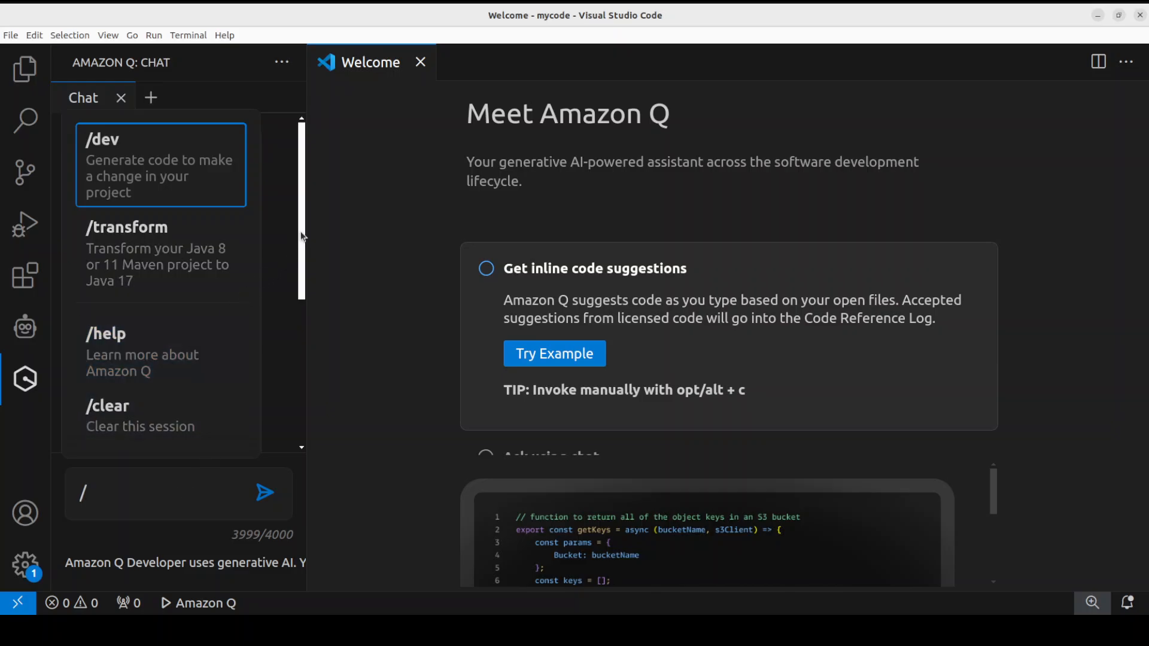
pyautogui.moveTo(303, 254)
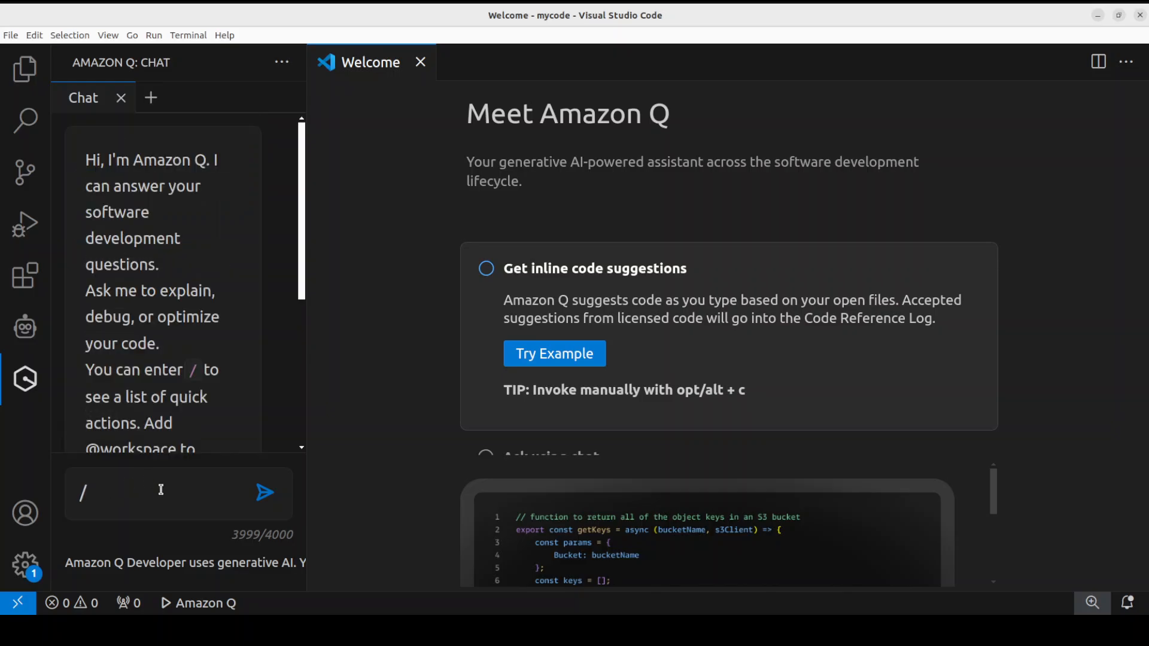
pyautogui.moveTo(354, 90)
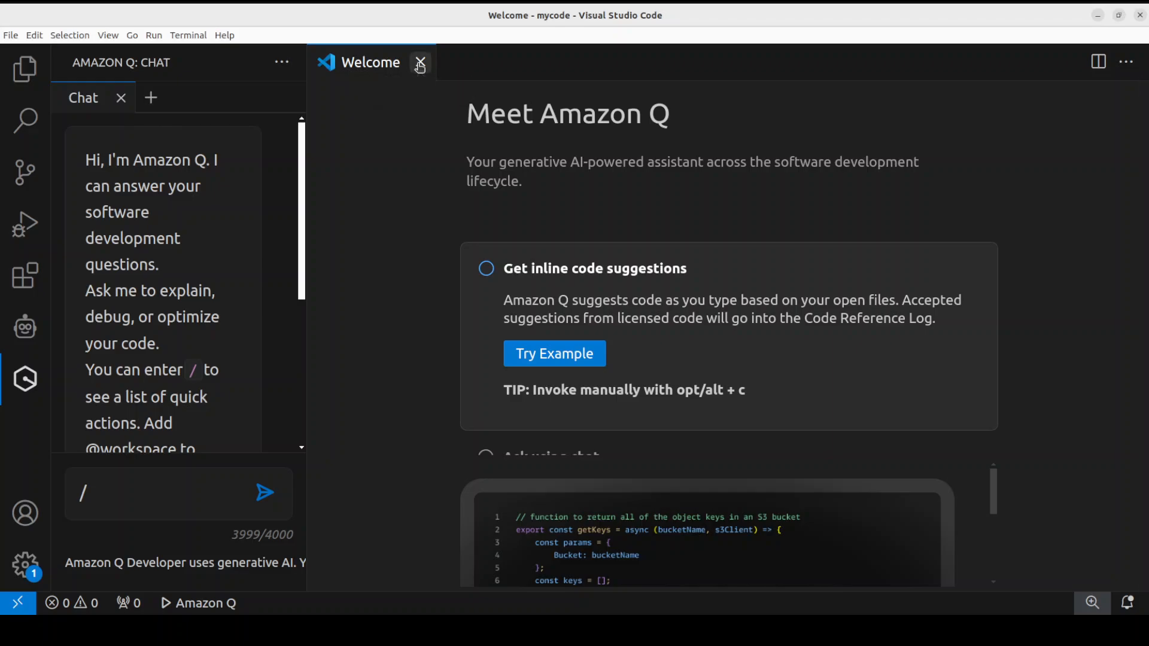
# - Close the welcome page and create a new test.py file in the mycode project
pyautogui.click(420, 62)
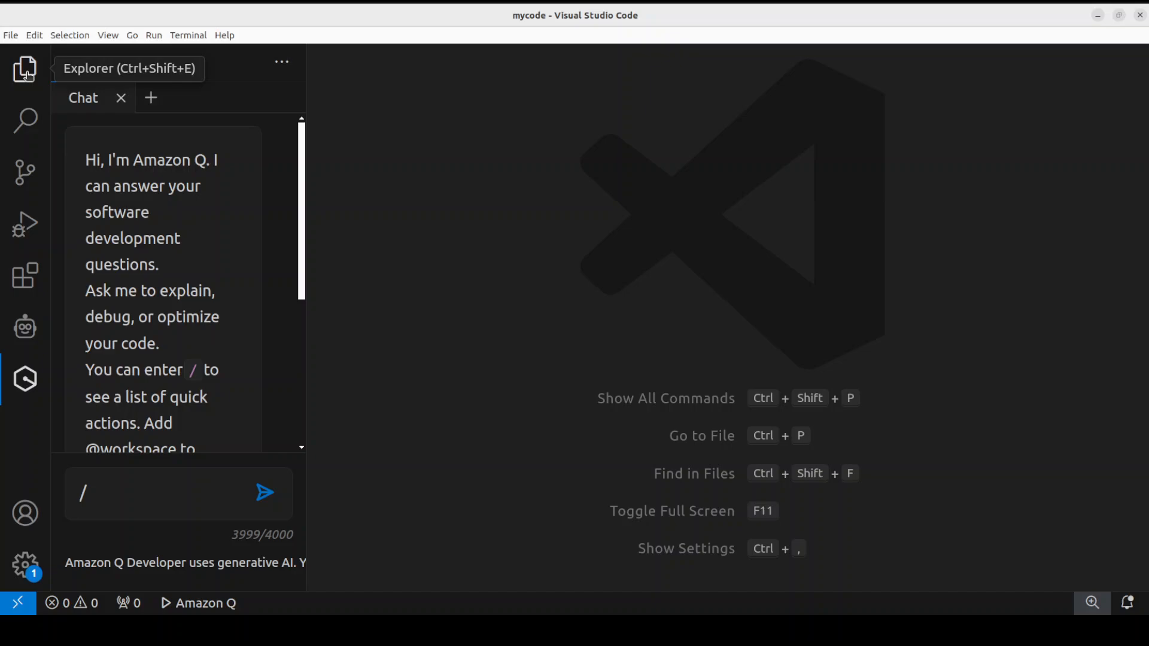
pyautogui.click(24, 68)
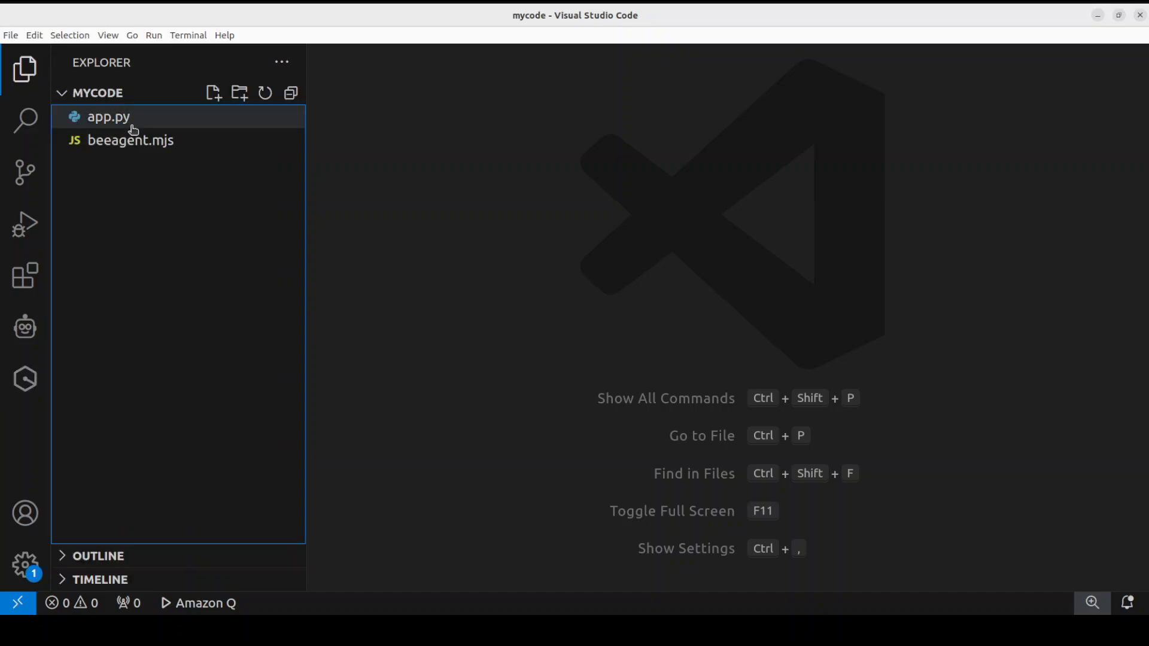
pyautogui.click(213, 92)
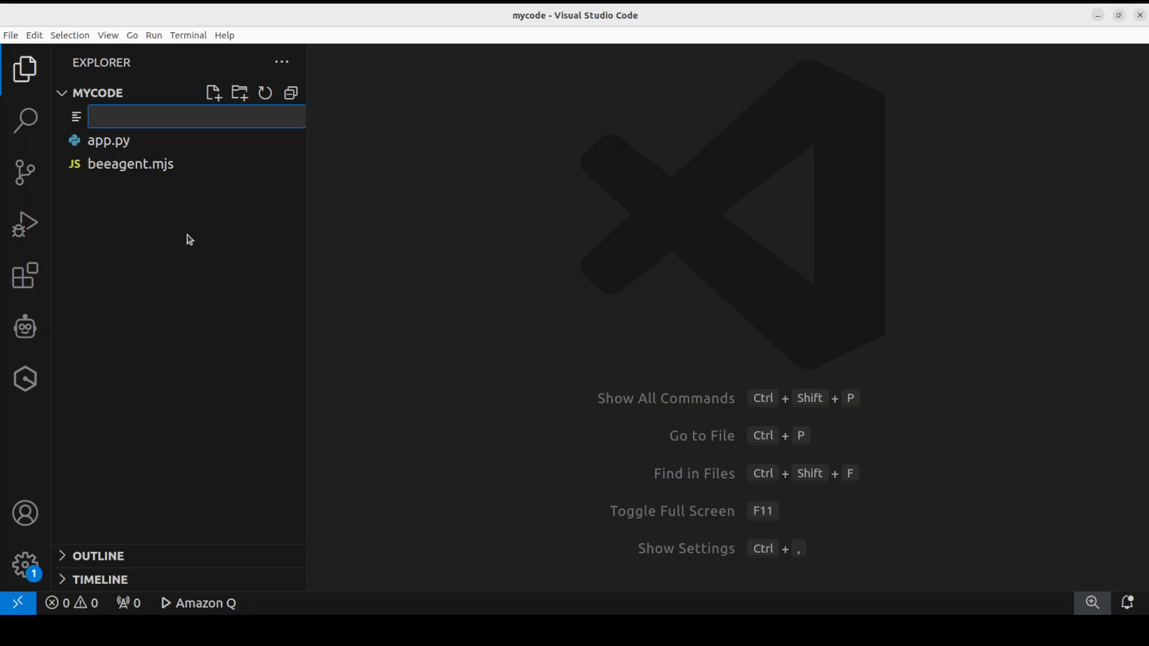
pyautogui.write('test.py')
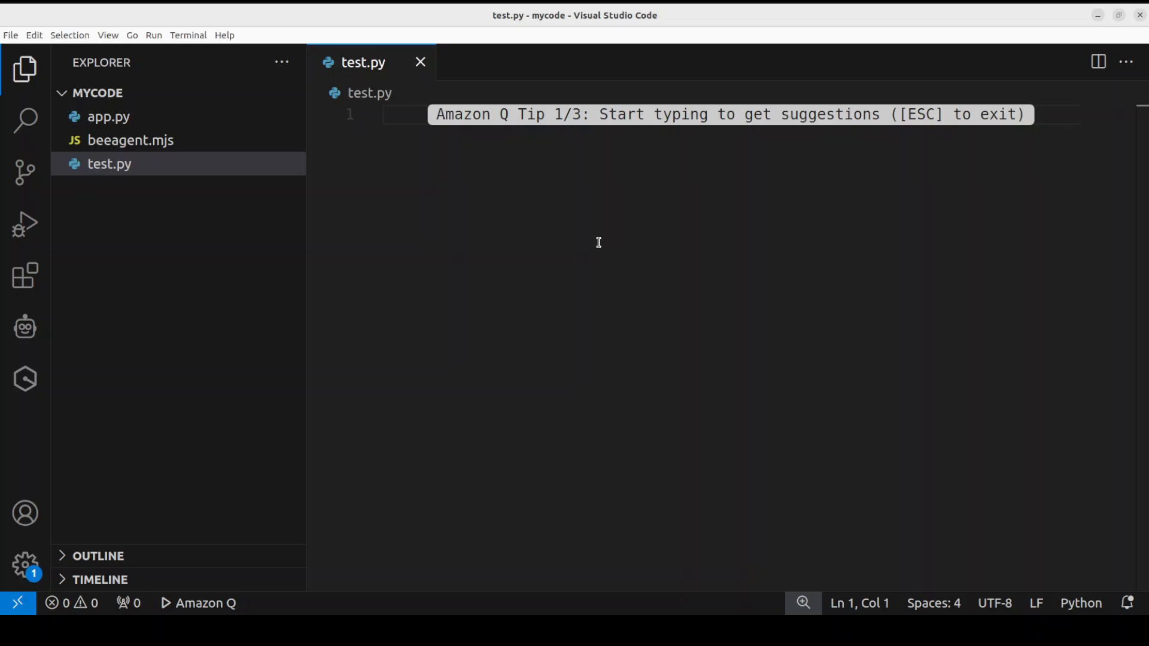
pyautogui.moveTo(959, 152)
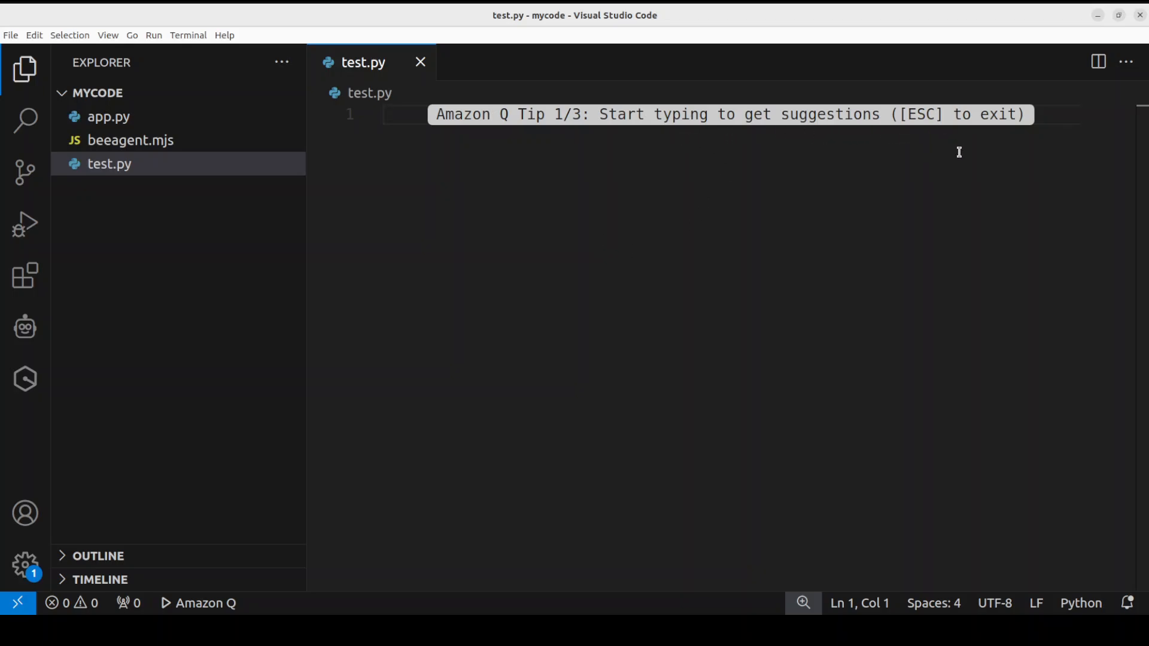
# - Write print("Hello World") and myvariable="tst" into test.py
pyautogui.write('p')
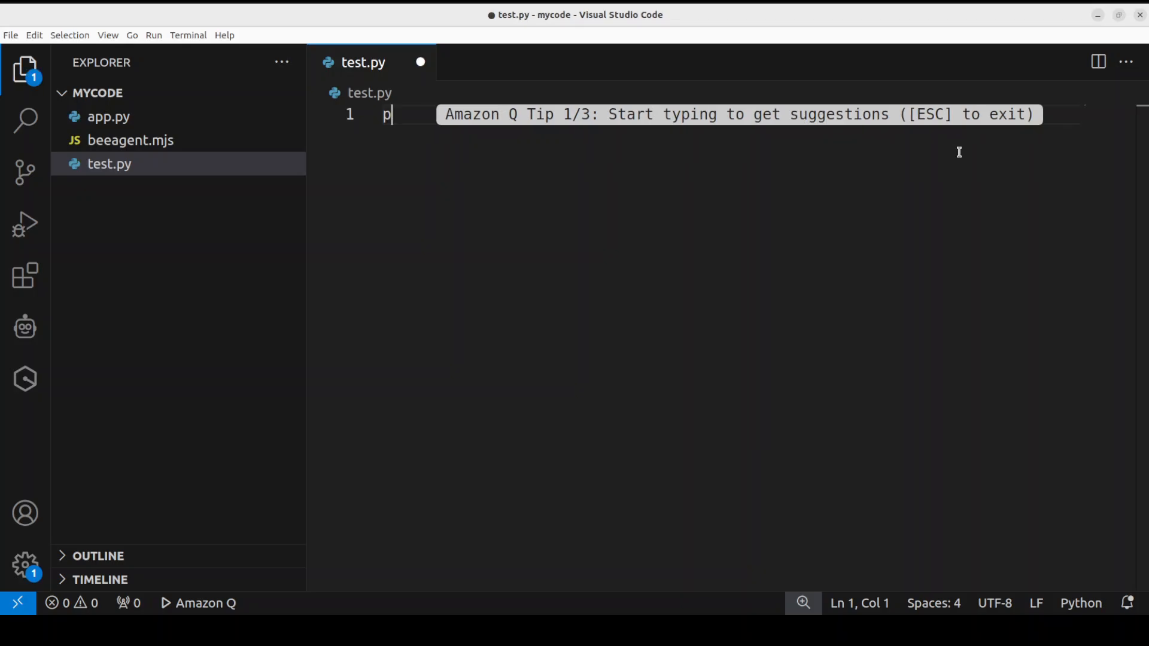
pyautogui.write('rint("Hello World")')
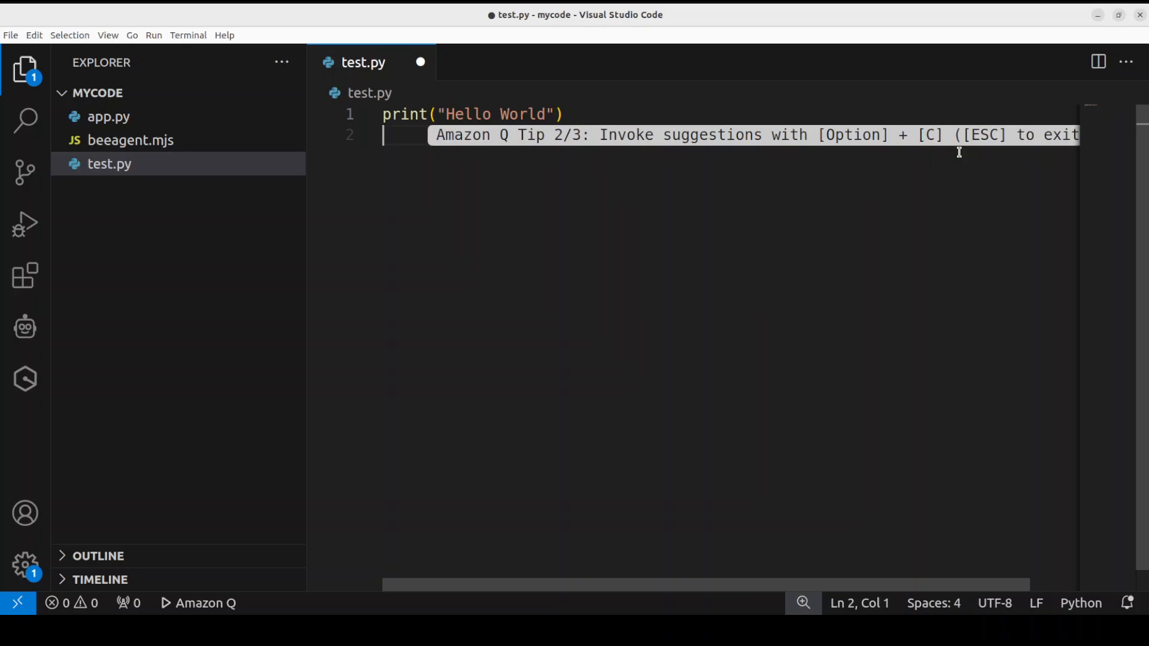
pyautogui.write('myvariabl')
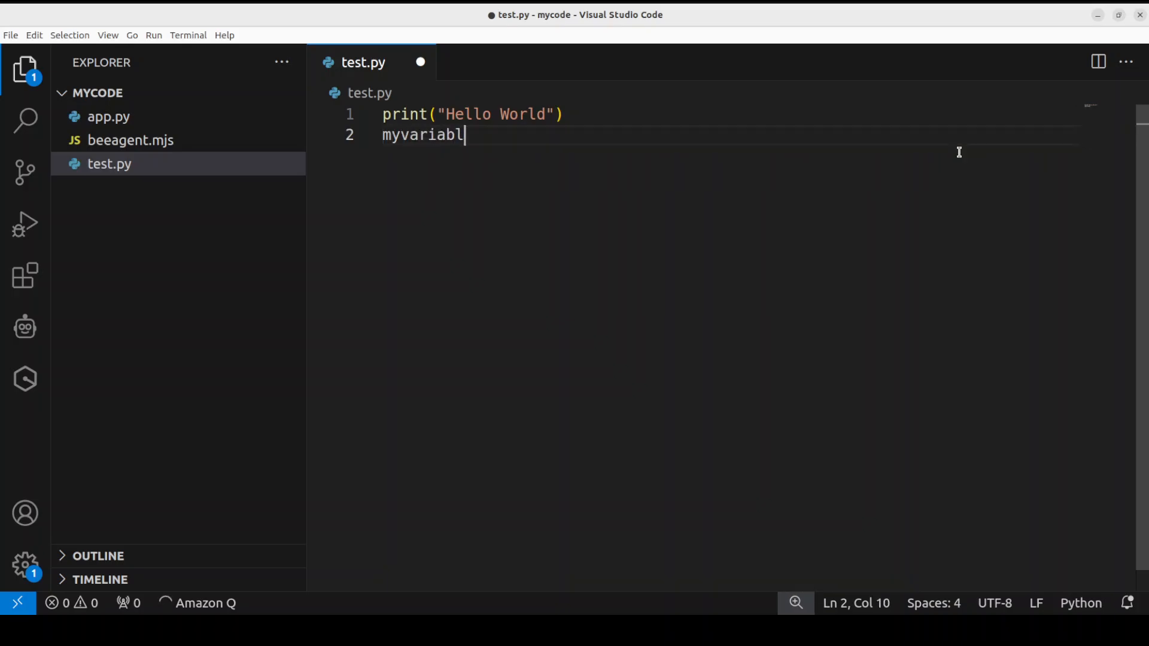
pyautogui.write('e="')
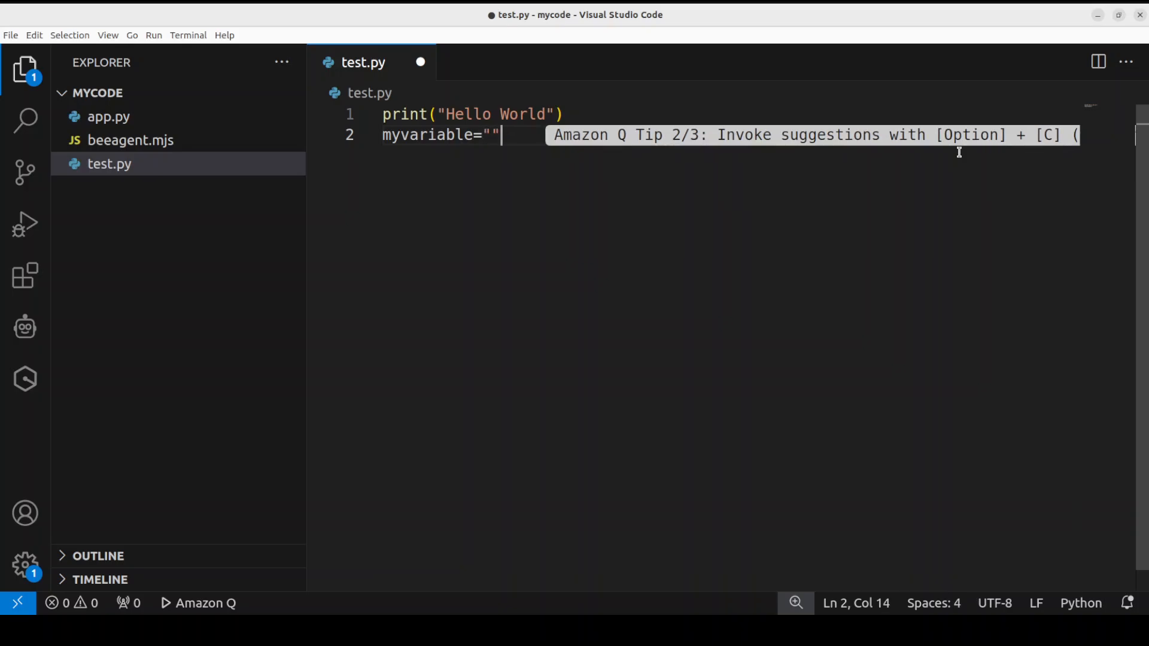
pyautogui.write('tst')
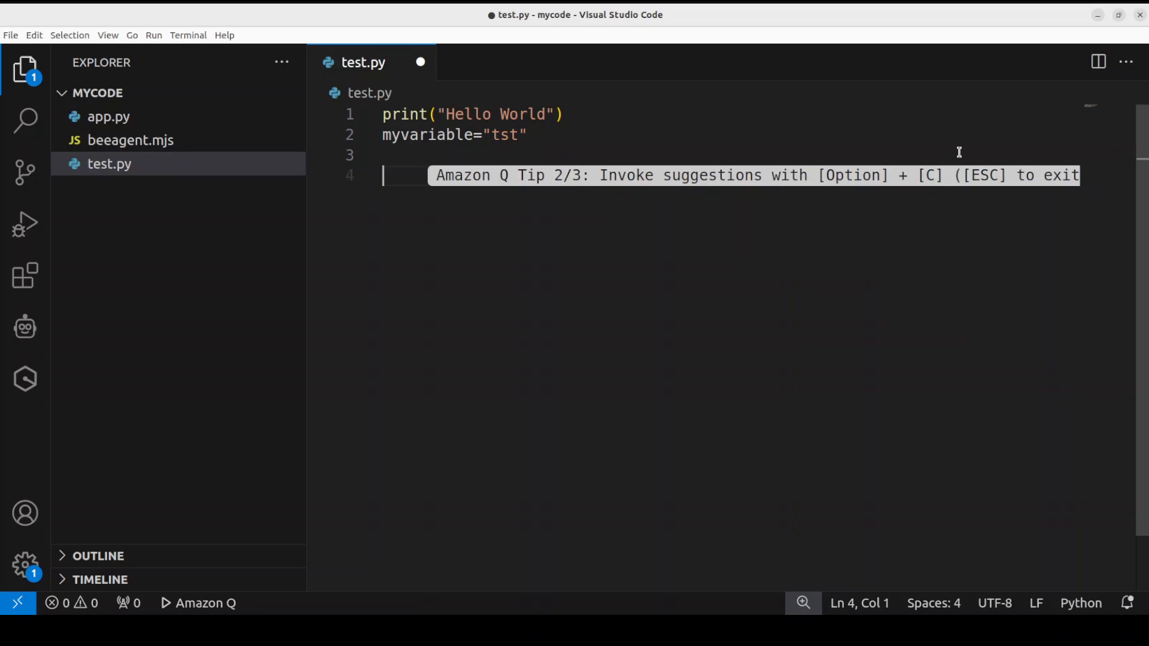
pyautogui.write('if')
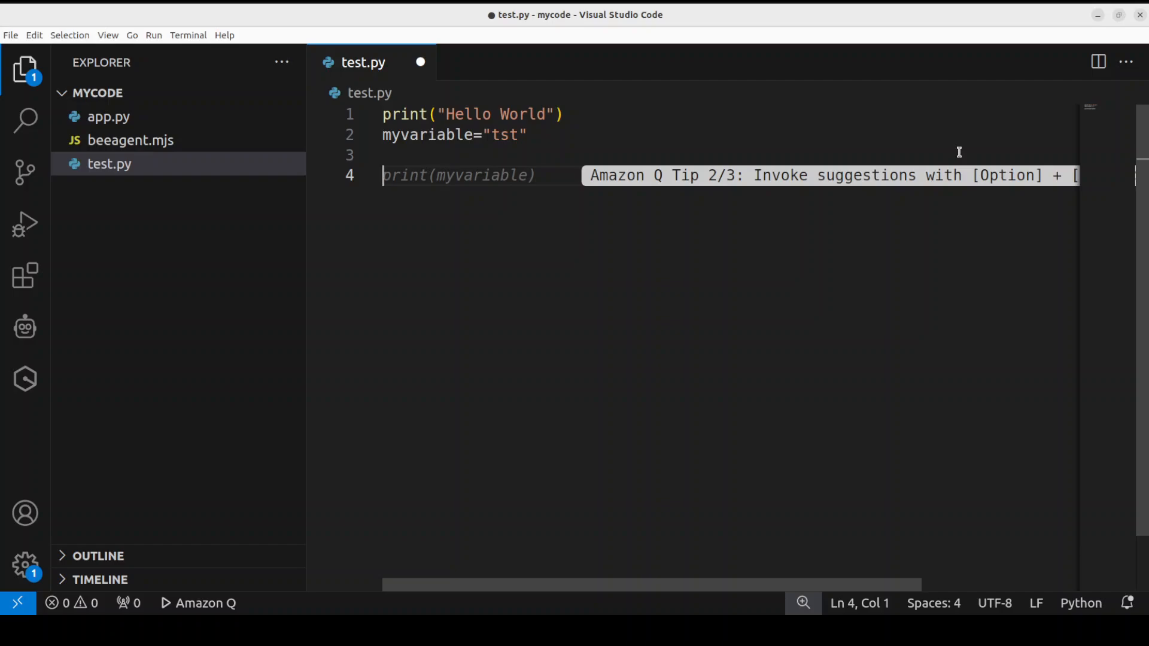
# - Ask Amazon Q inline to write a Python function displaying myvariable and accept the generated display_variable function
pyautogui.press('ctrl+a')
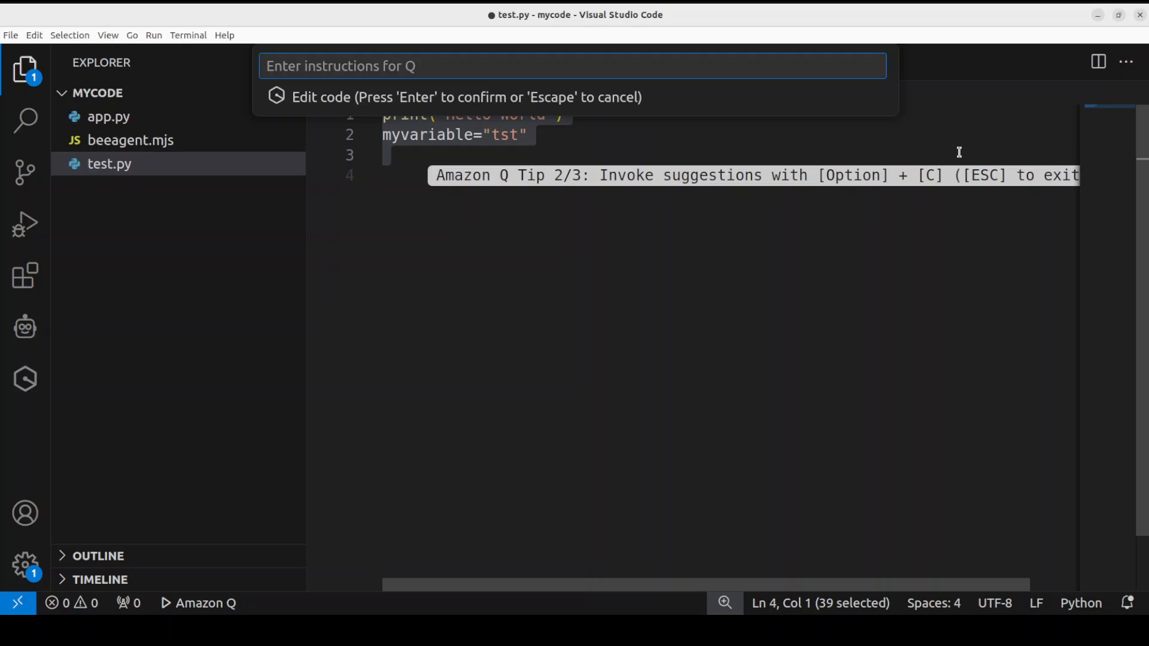
pyautogui.write('write me a')
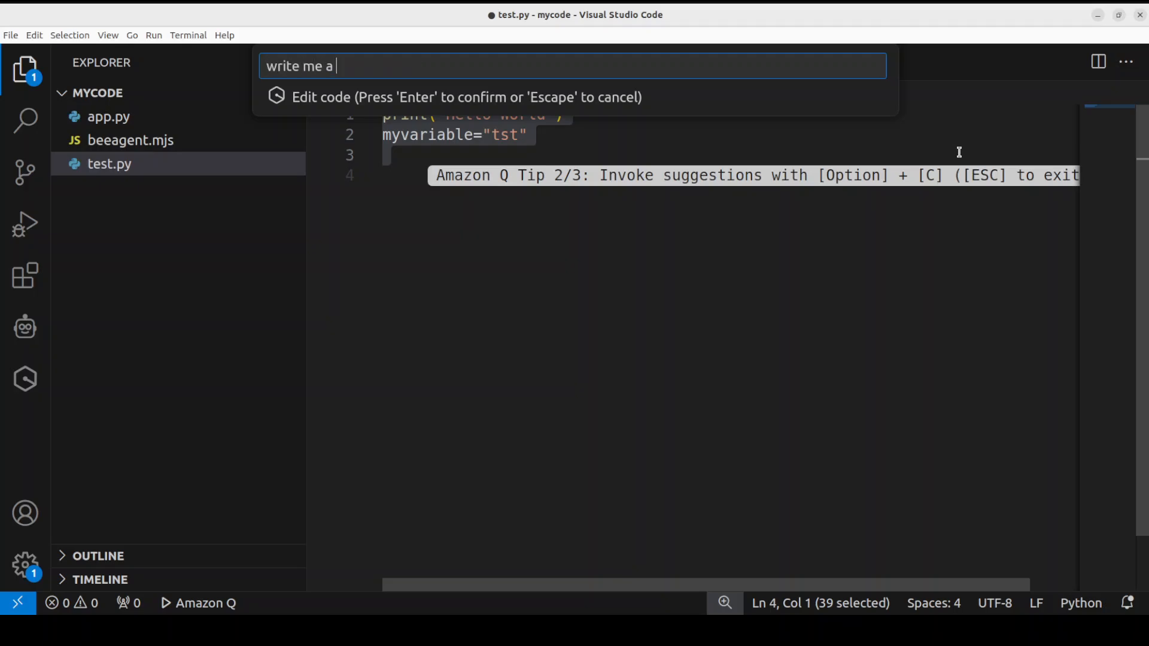
pyautogui.write('python function to display this variable my')
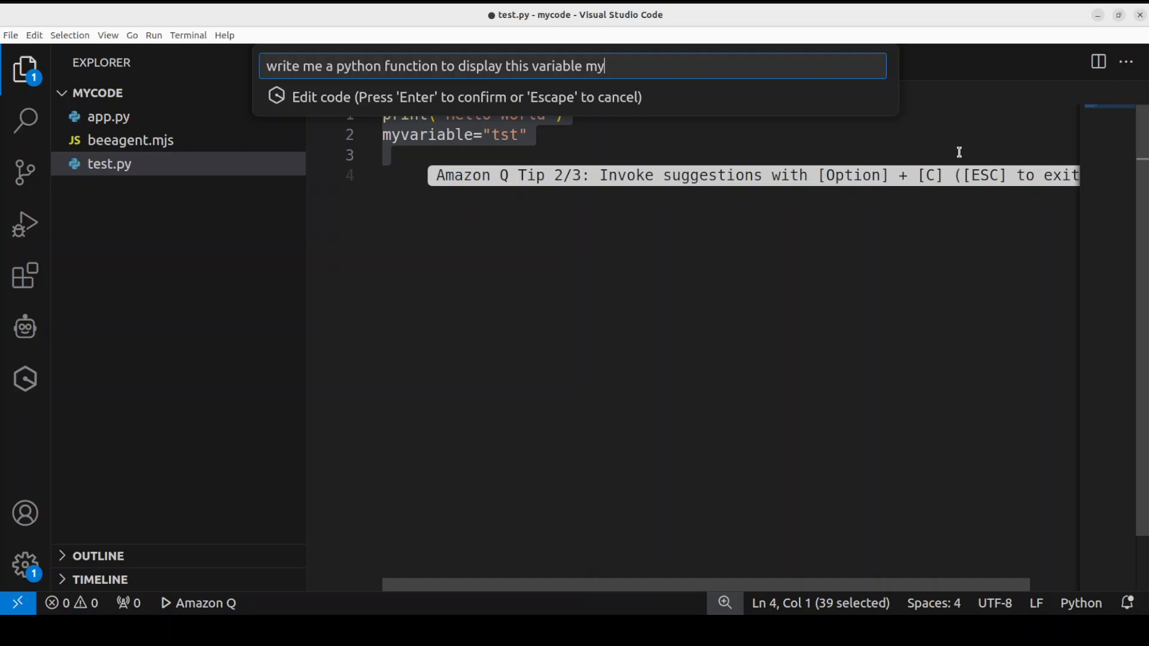
pyautogui.press('Enter')
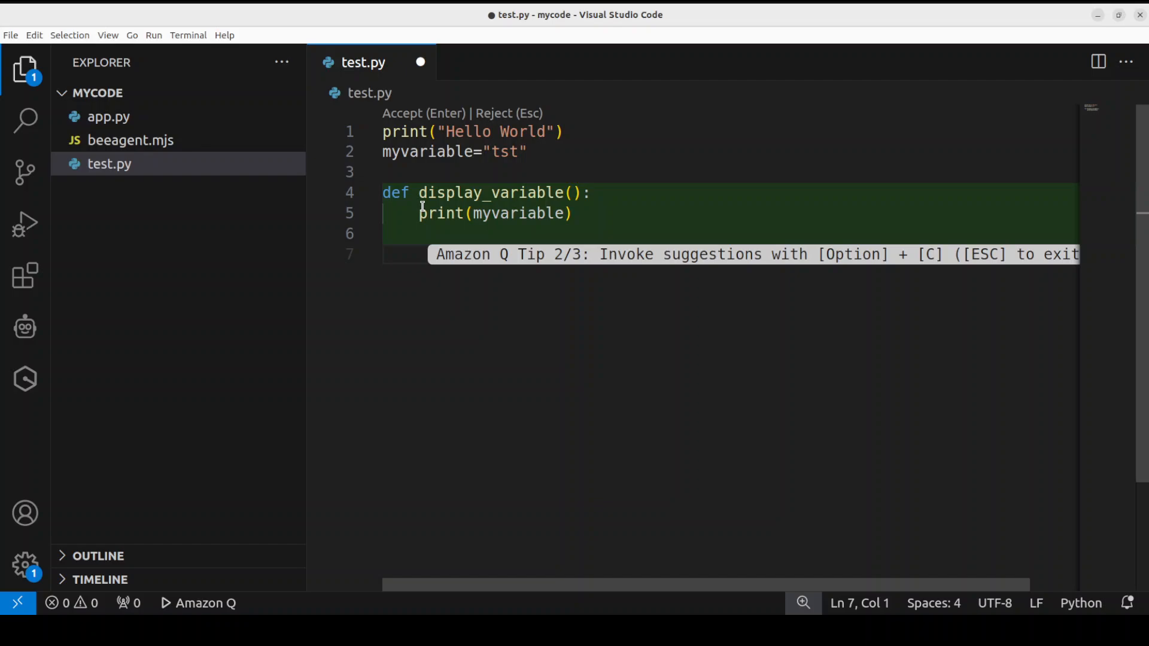
pyautogui.moveTo(526, 213)
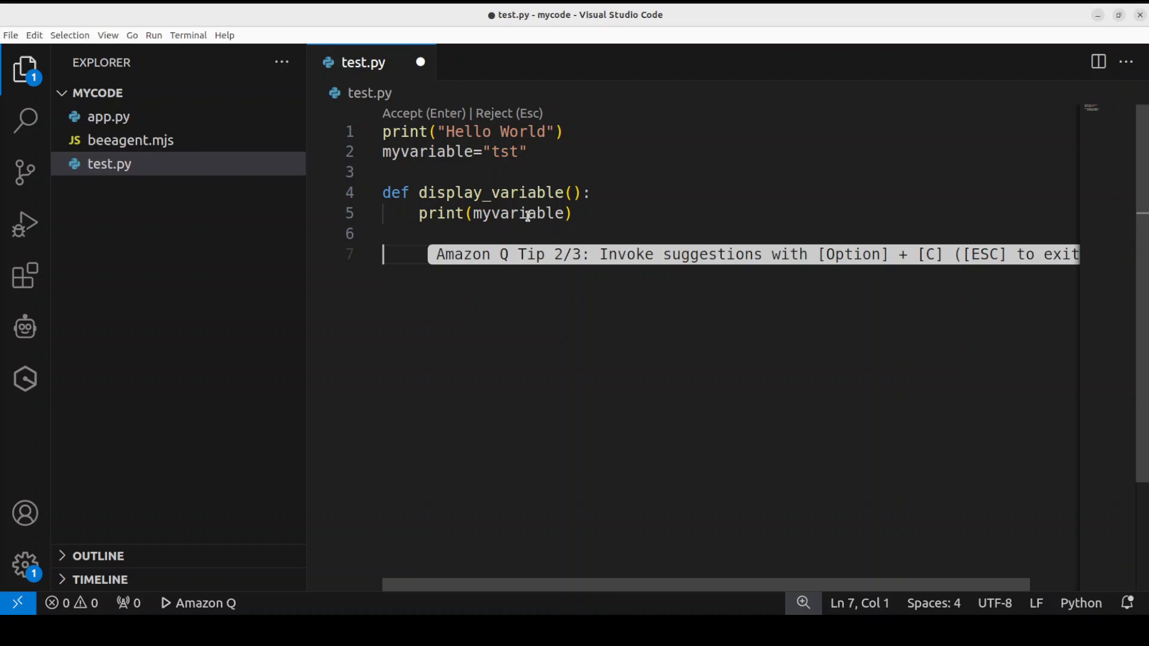
pyautogui.press('Escape')
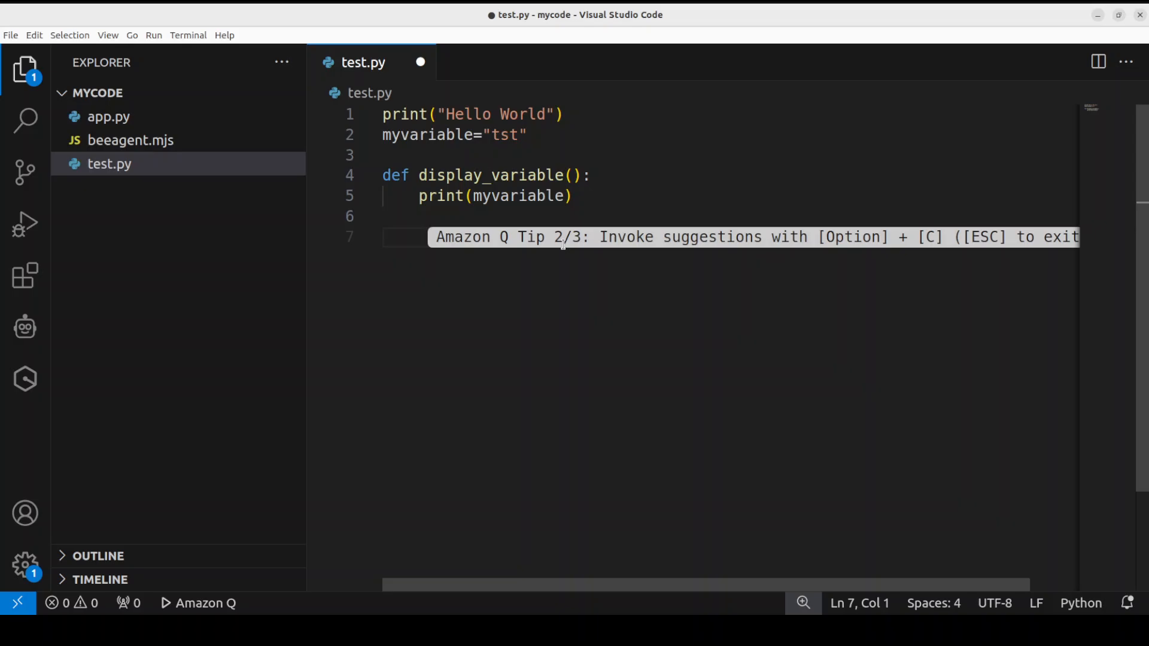
pyautogui.moveTo(450, 227)
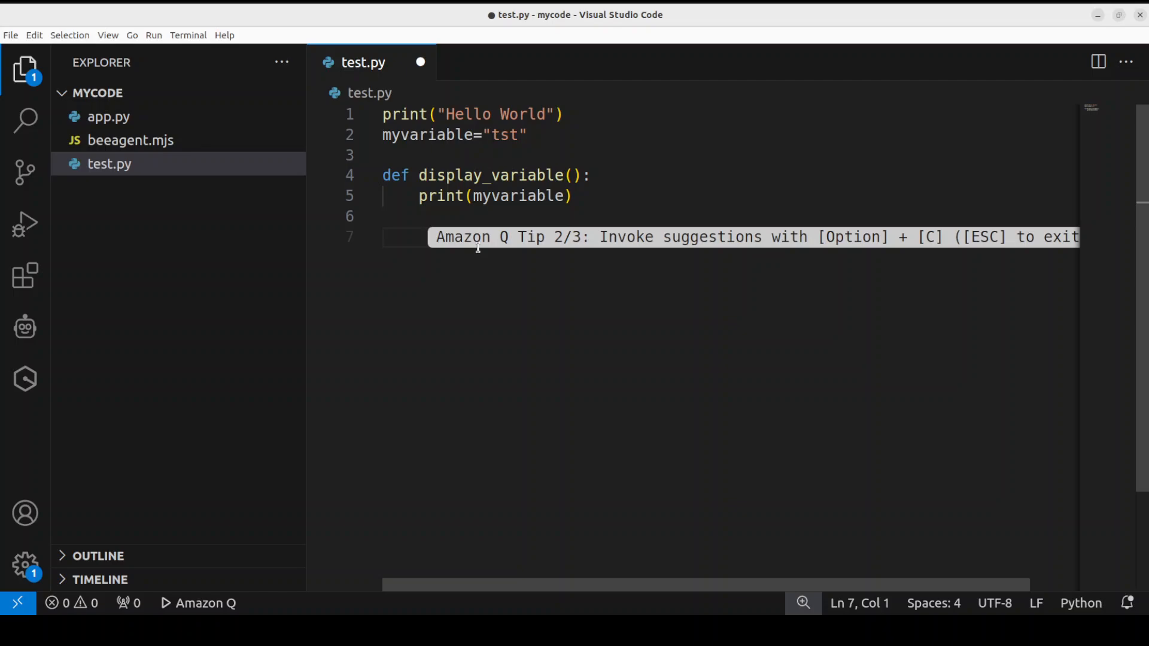
pyautogui.moveTo(25, 379)
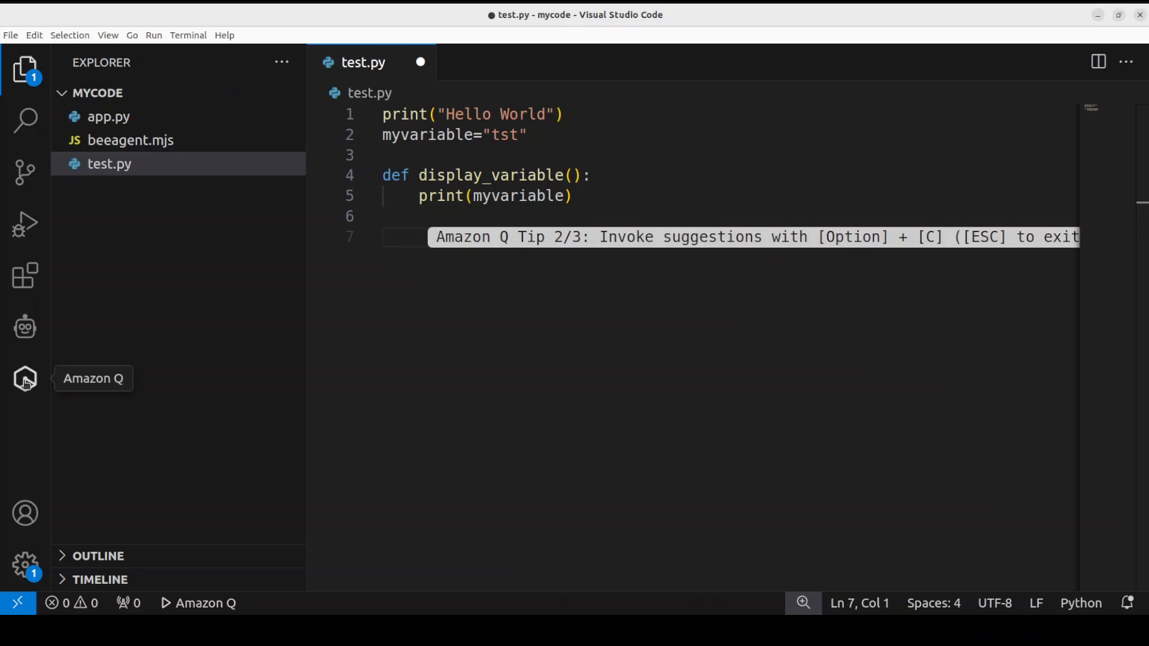
# - Start an Amazon Q /dev chat request beginning 'can yo', discarding the transform quick action first
pyautogui.click(26, 378)
pyautogui.write('/')
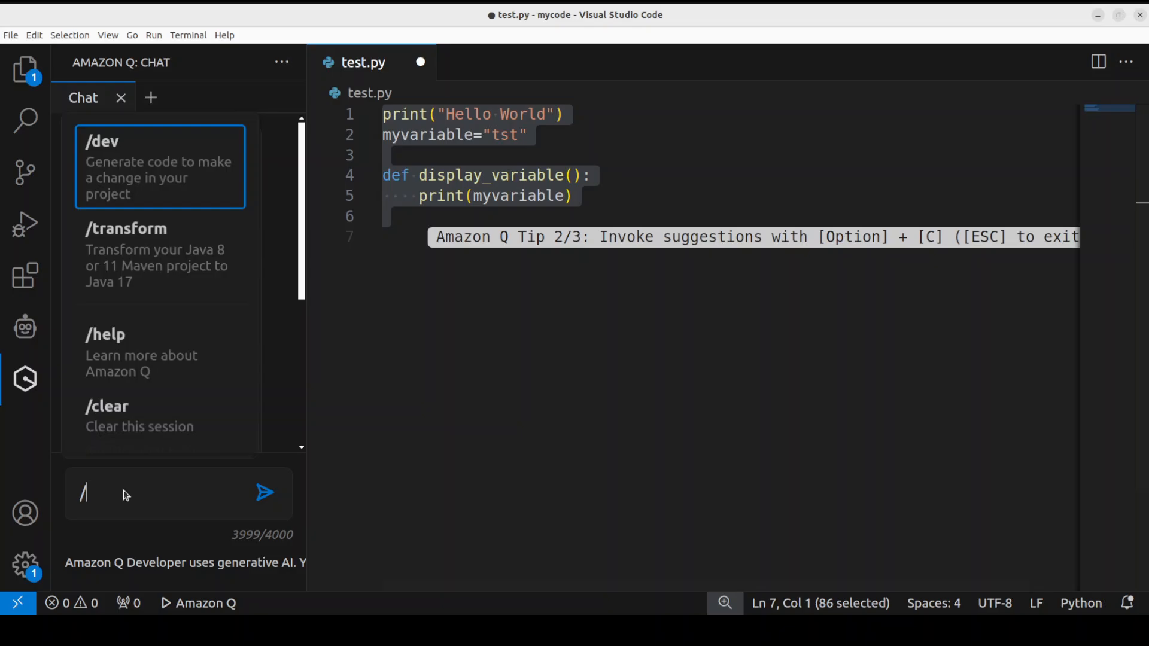
pyautogui.write('transform')
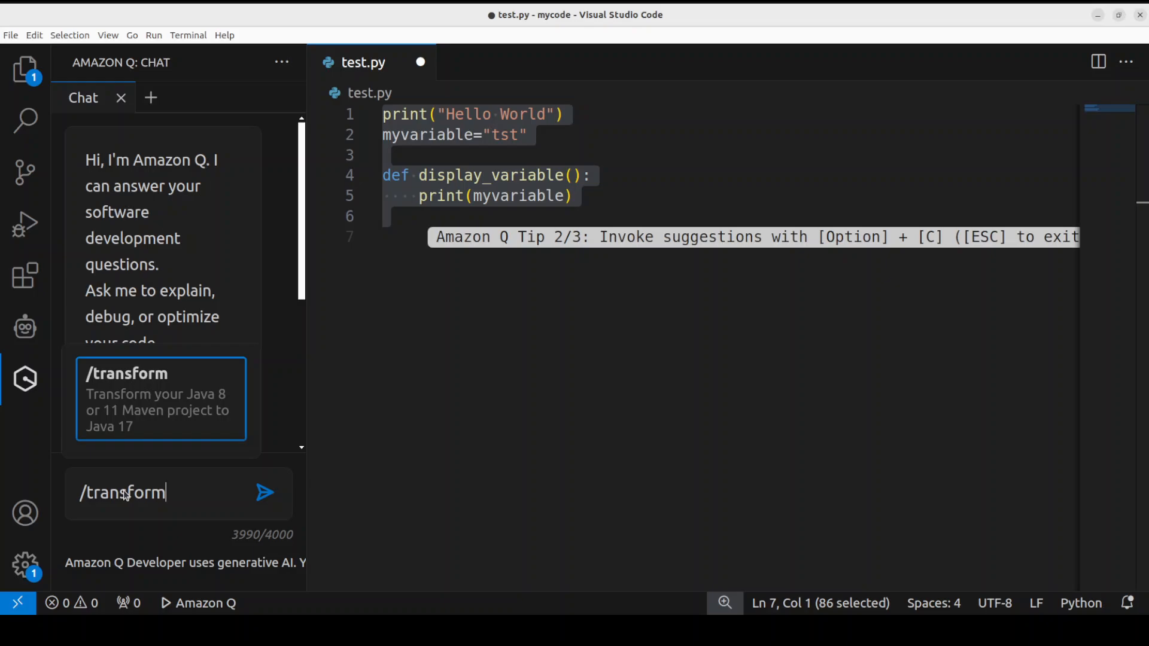
pyautogui.press('Backspace')
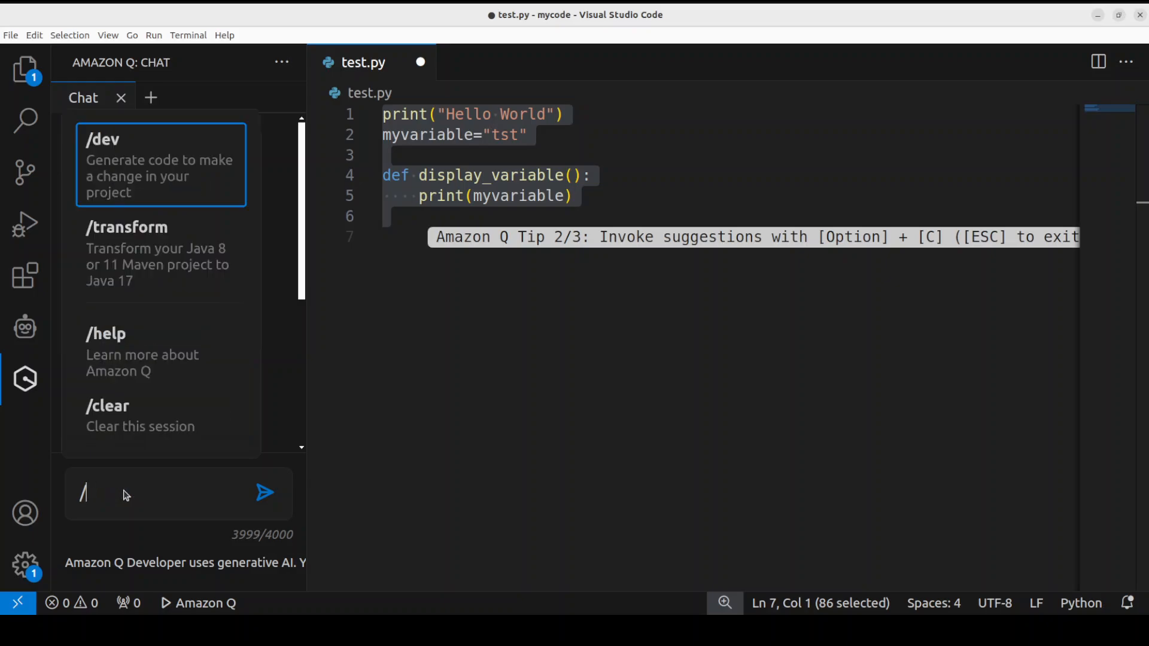
pyautogui.write('dev')
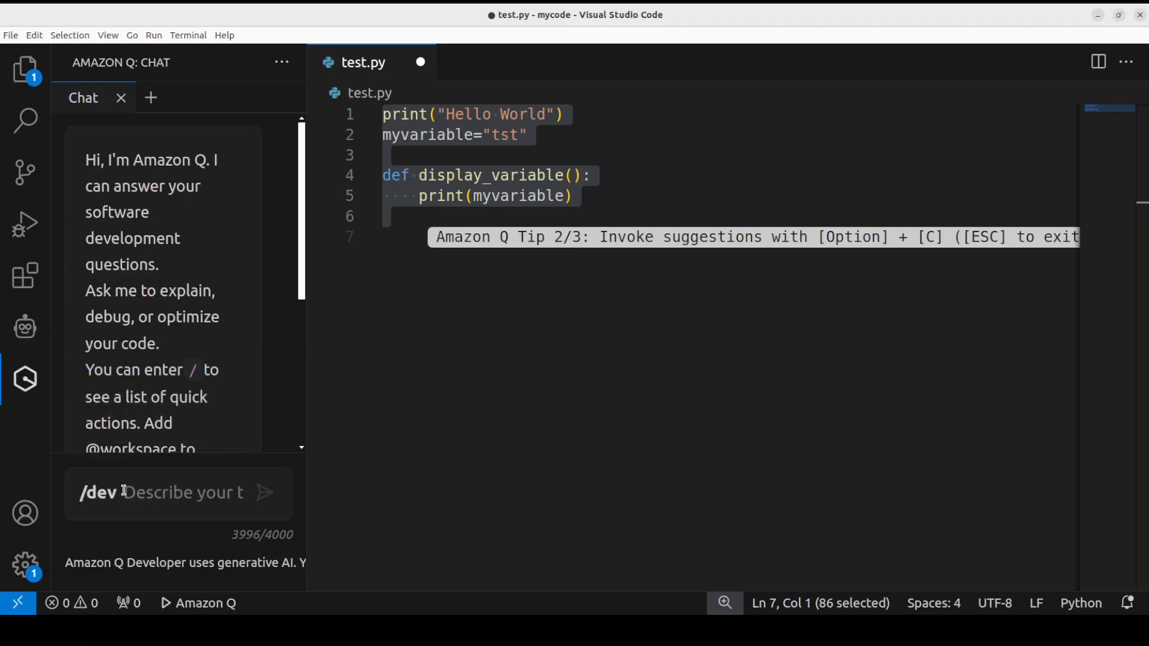
pyautogui.write('can yo')
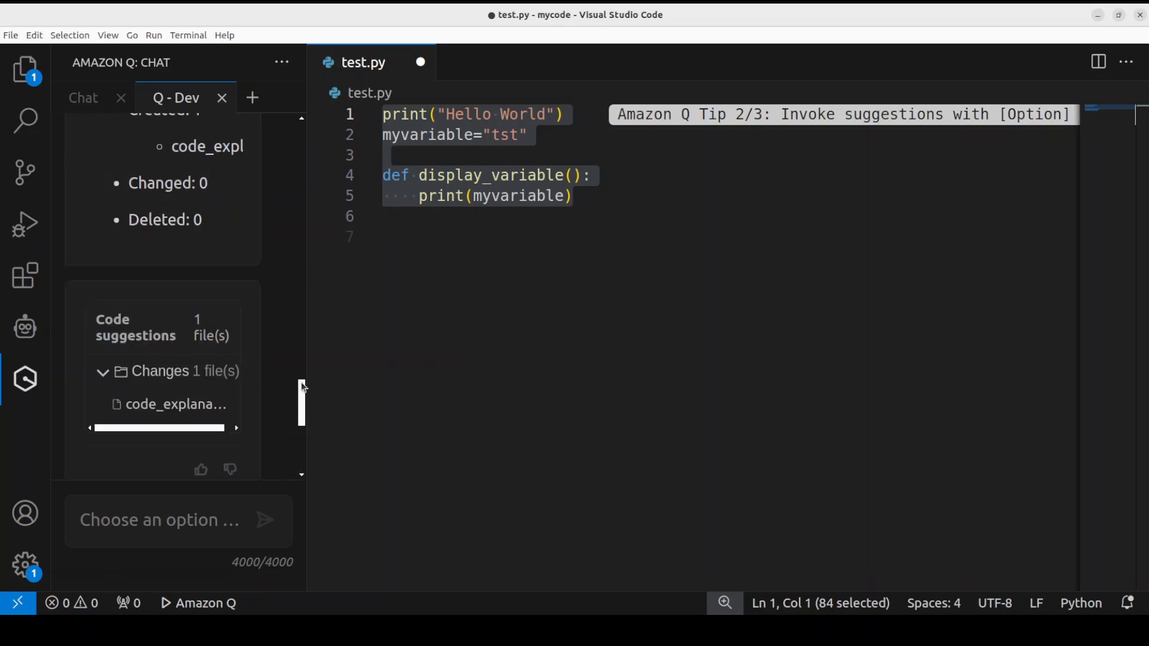
# - Review the code suggestion and Accept code buttons, then select all of test.py for clearing
pyautogui.scroll(-3)
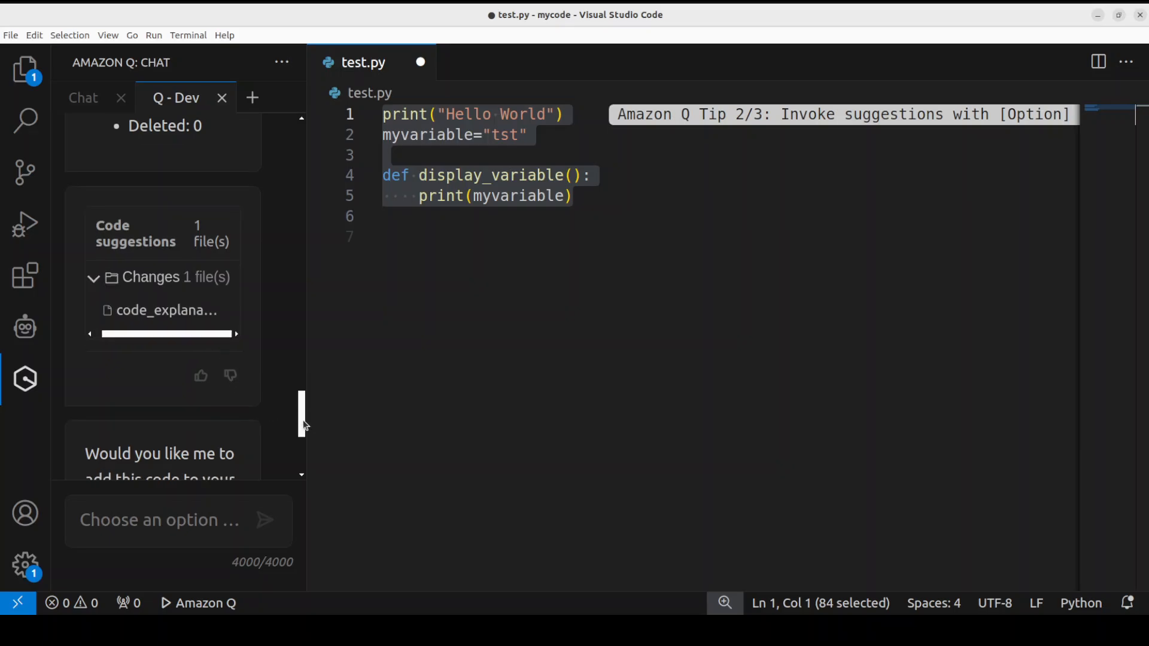
pyautogui.scroll(-3)
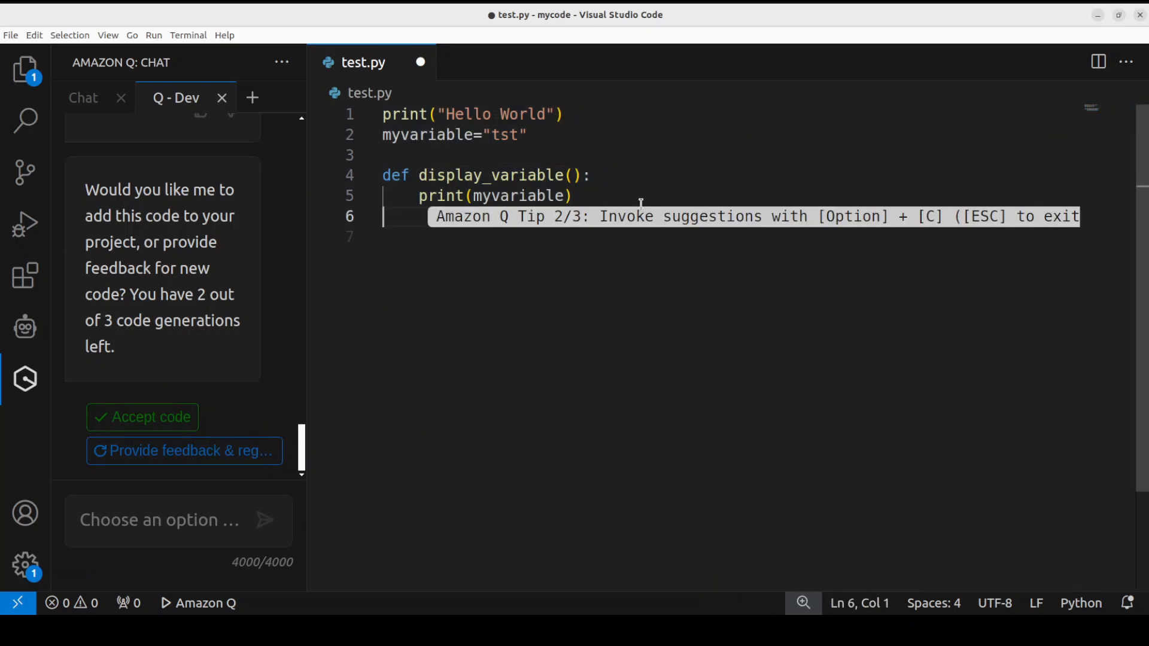
pyautogui.press('ctrl+a')
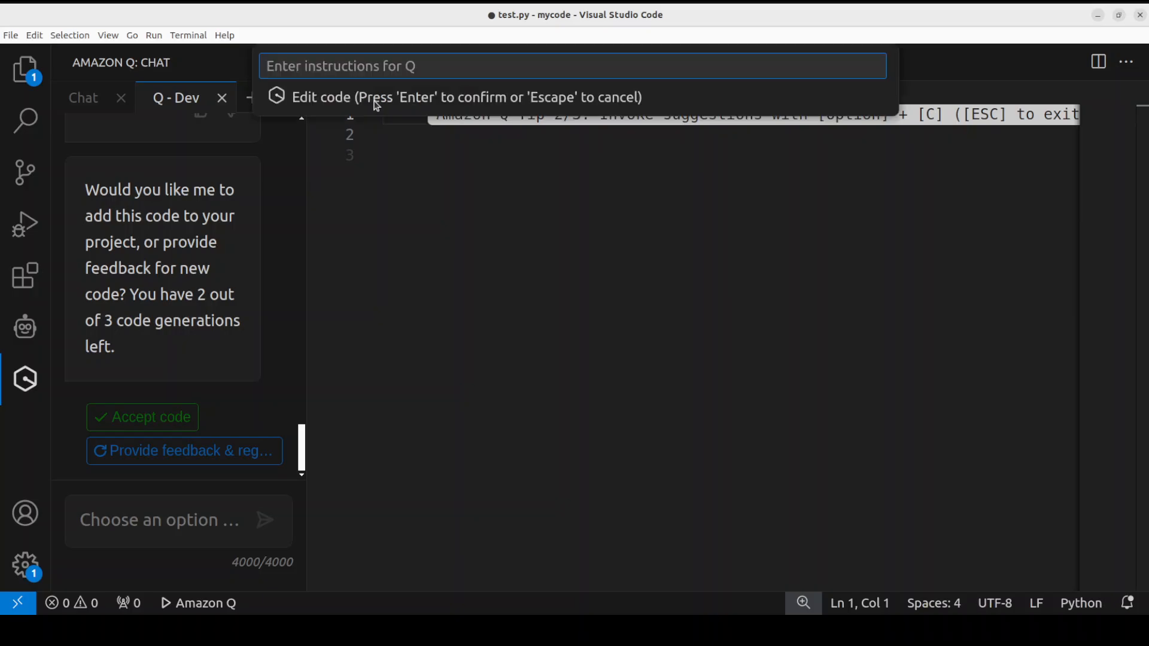
# - Ask Amazon Q to create a calculator with separate functions for addition, subtraction and multiplication
pyautogui.write('C')
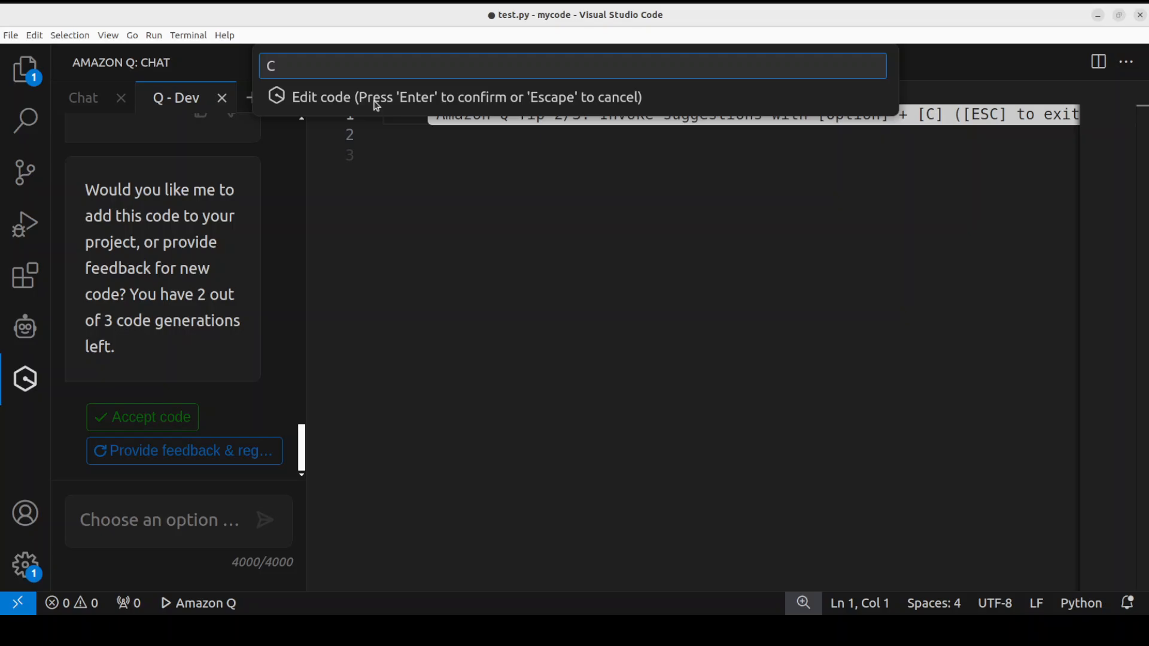
pyautogui.write('reate me a python program to')
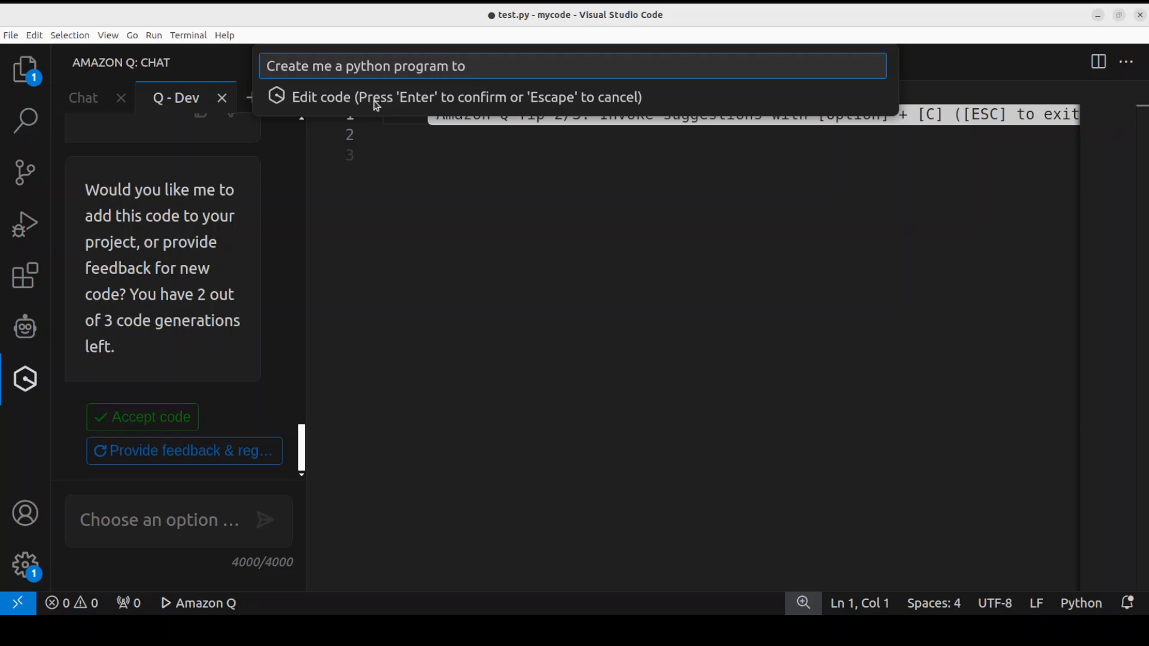
pyautogui.write('build a cau')
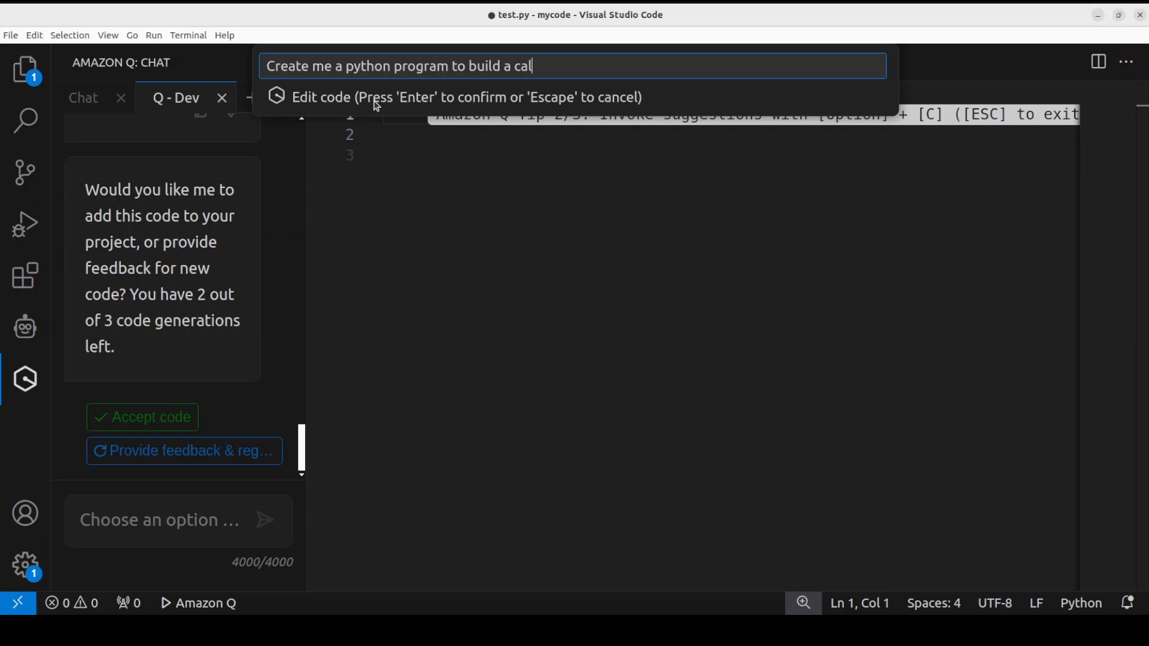
pyautogui.write('culator')
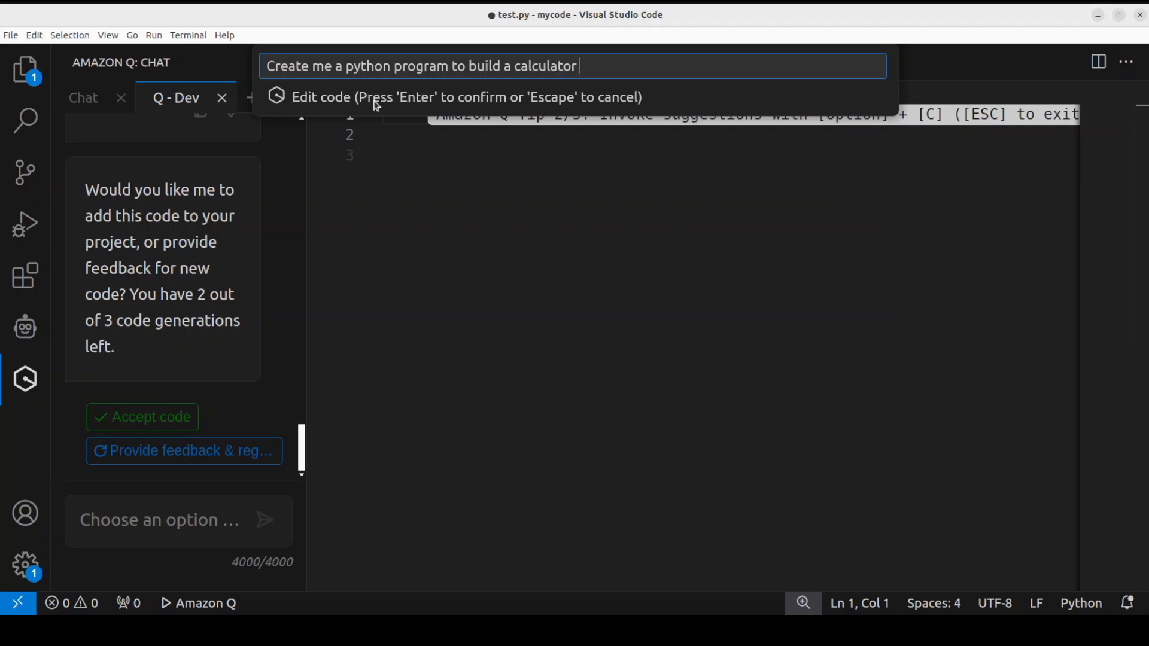
pyautogui.write('with 3')
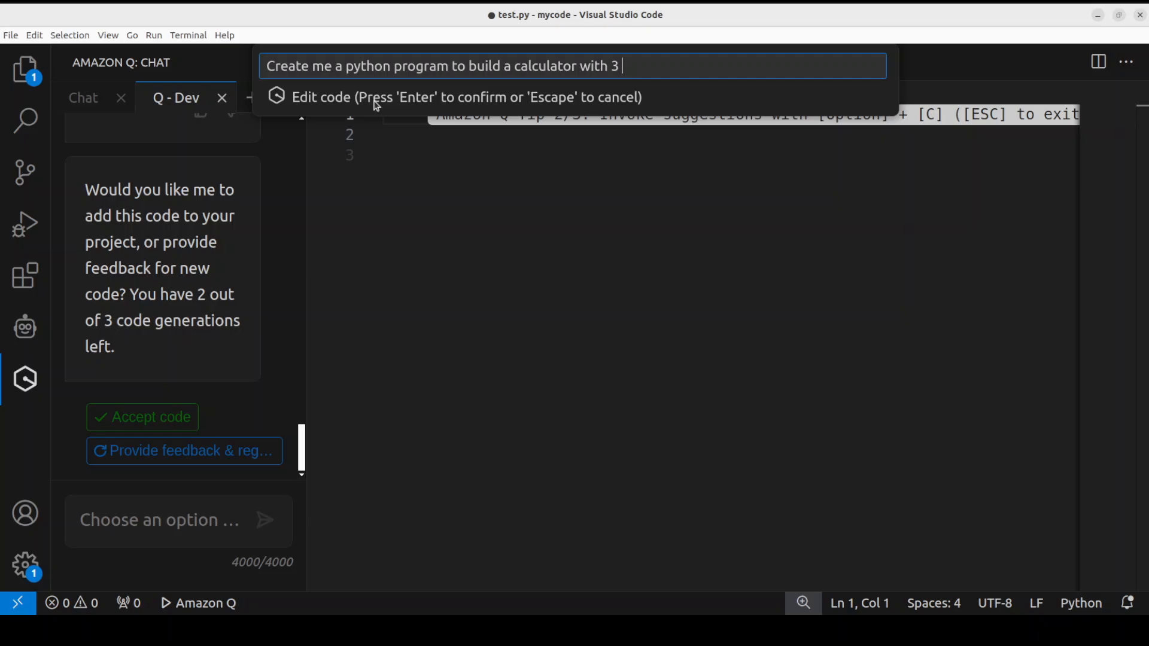
pyautogui.write('separate f')
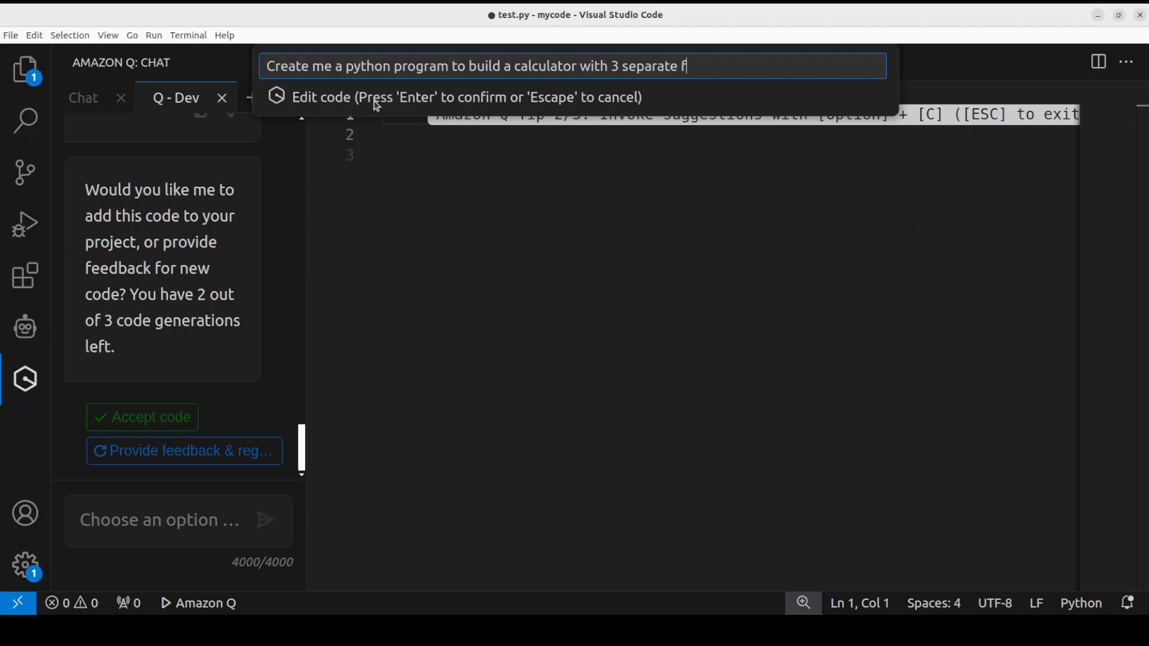
pyautogui.write('unctions for')
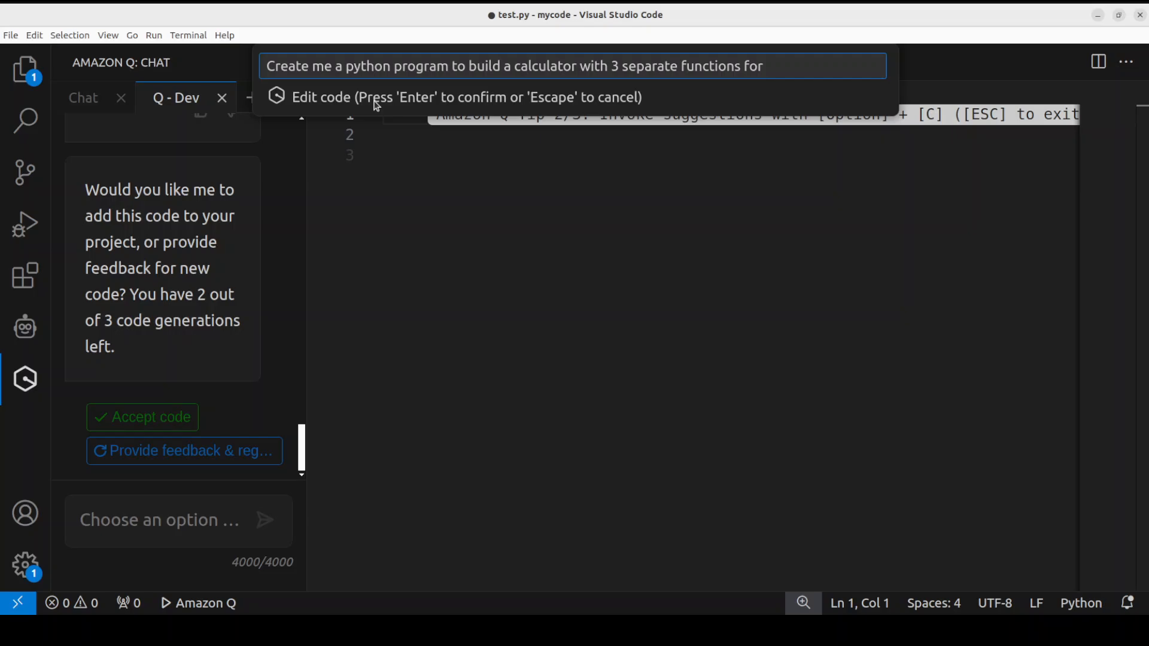
pyautogui.write('addition, subs')
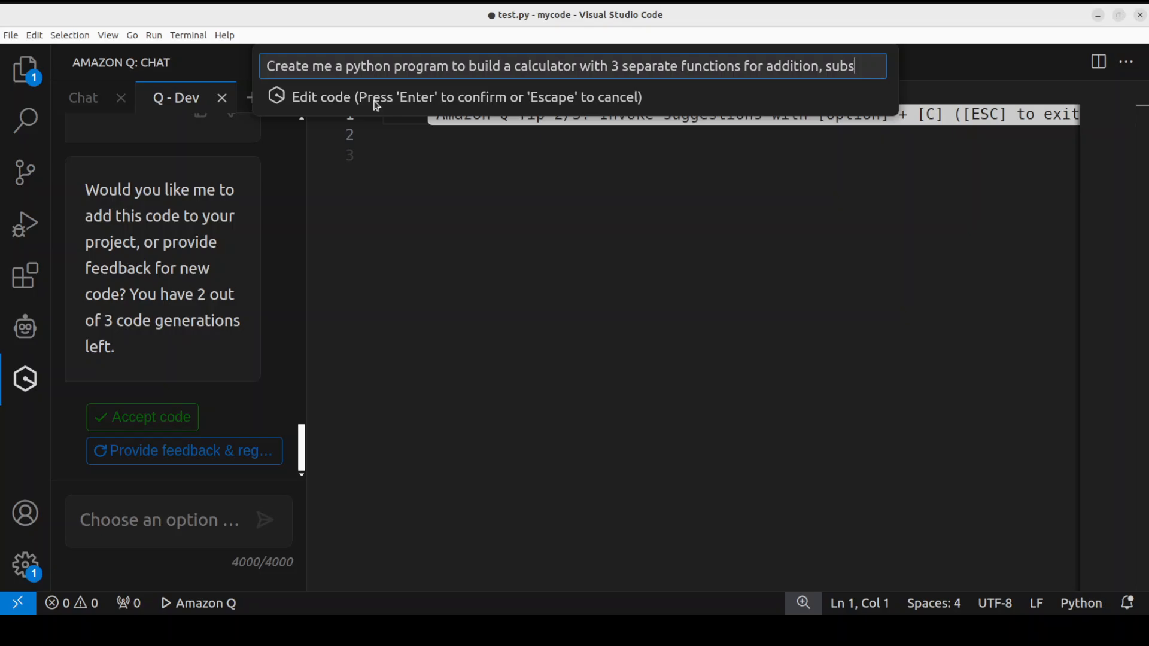
pyautogui.write('traction, multip')
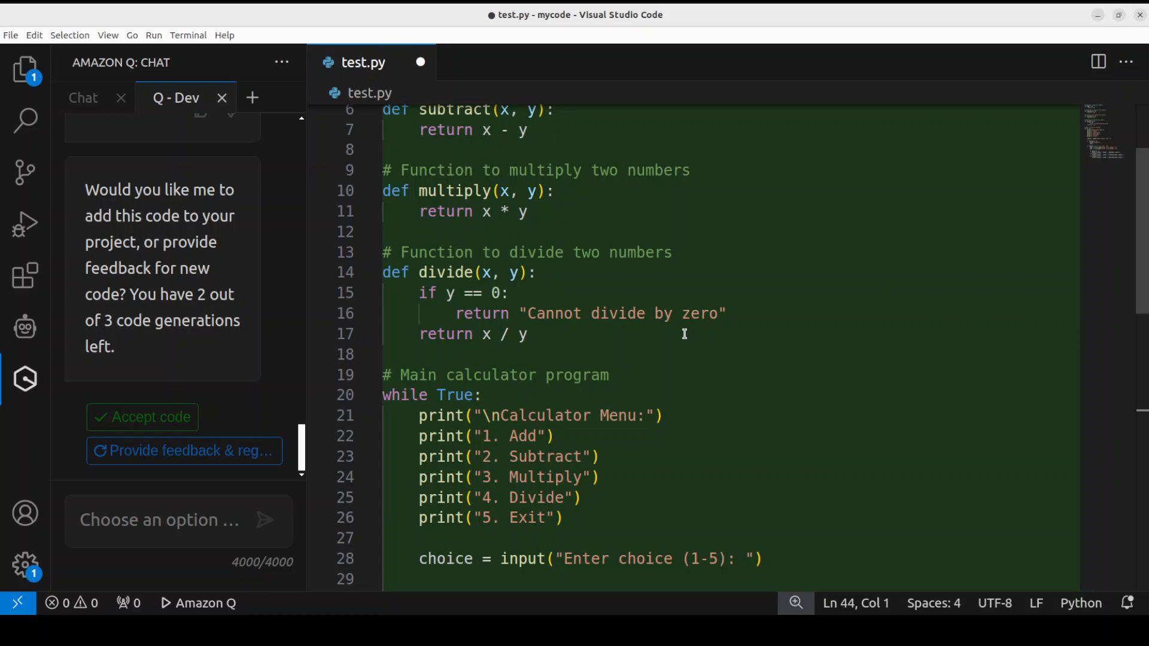
# - Review the generated calculator code with its arithmetic functions and menu loop in test.py
pyautogui.scroll(-3)
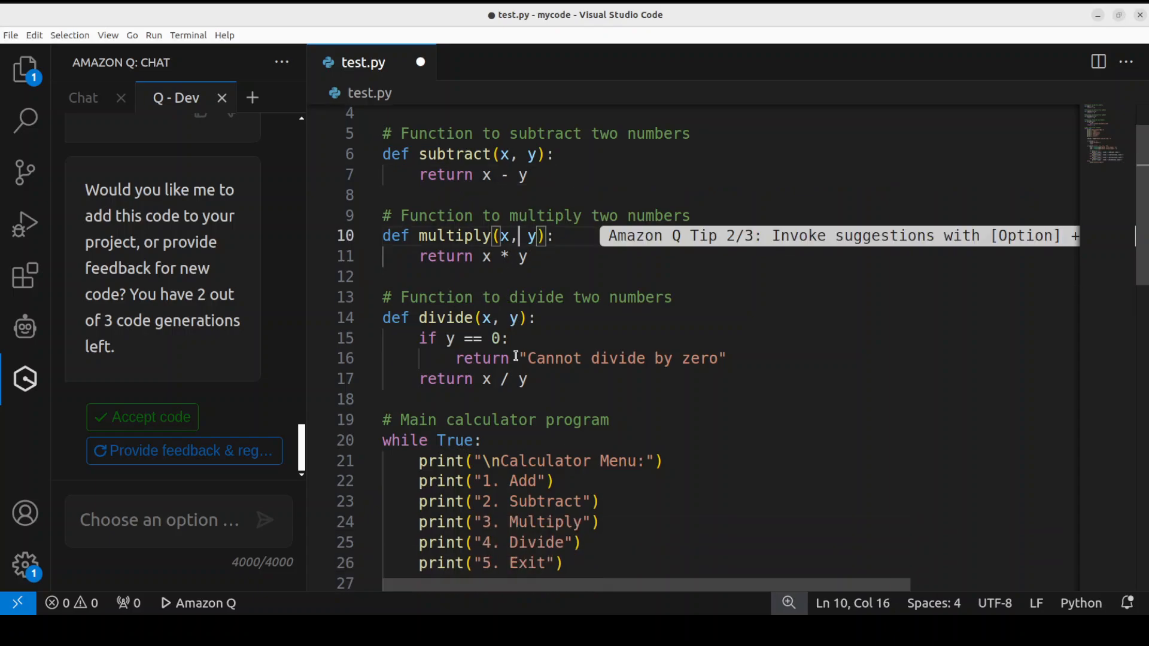
pyautogui.scroll(-3)
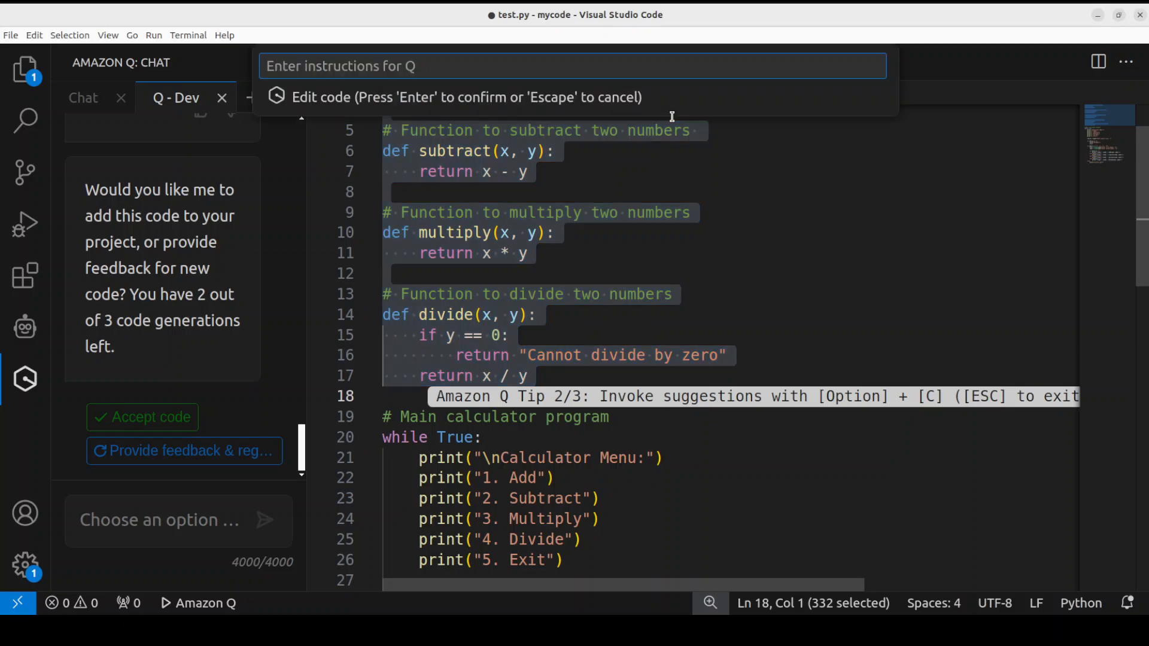
# - Ask Amazon Q 'can you convert all those functions into 1 function'
pyautogui.write('can you')
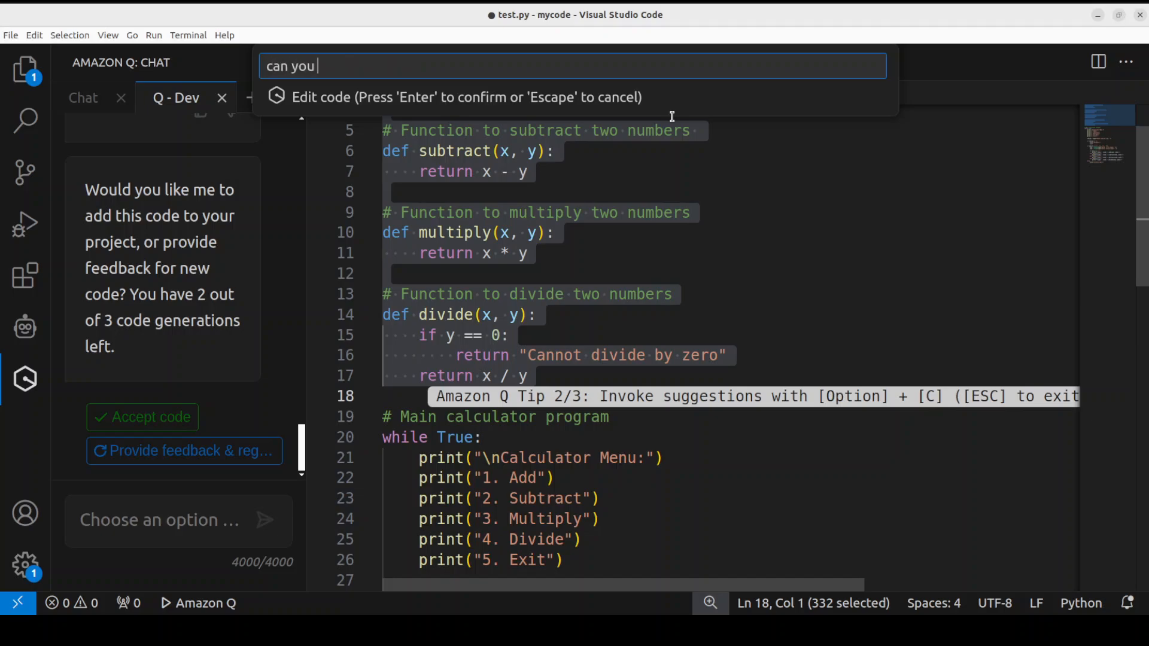
pyautogui.write('convert all those 4 fun')
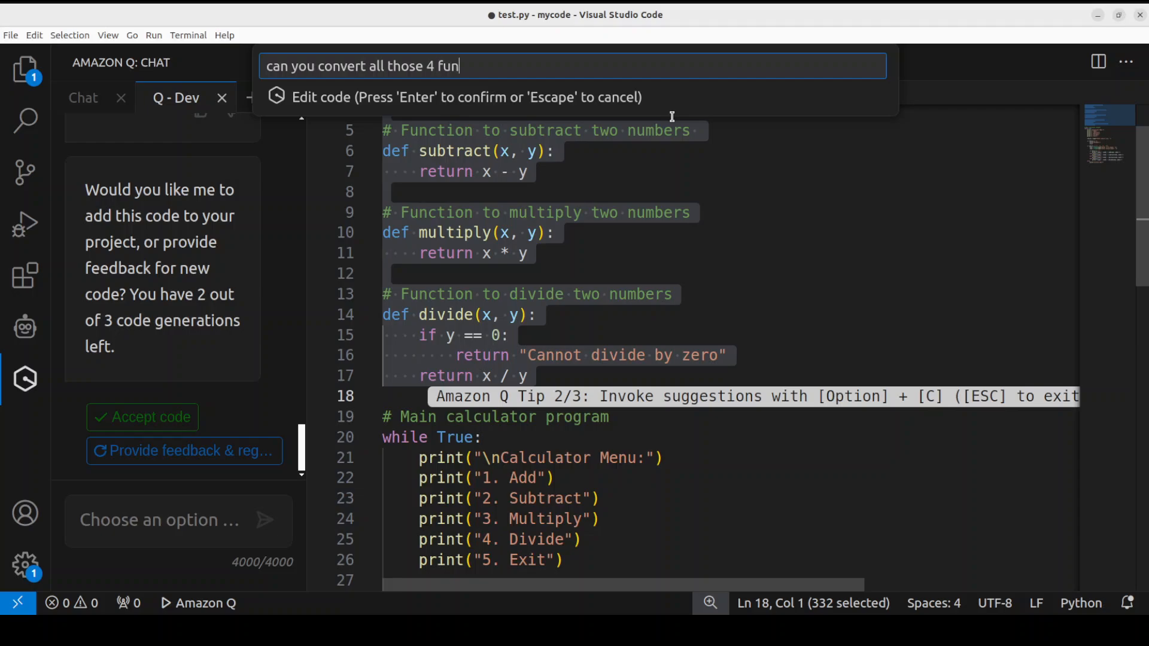
pyautogui.write('ctions into 1 fu')
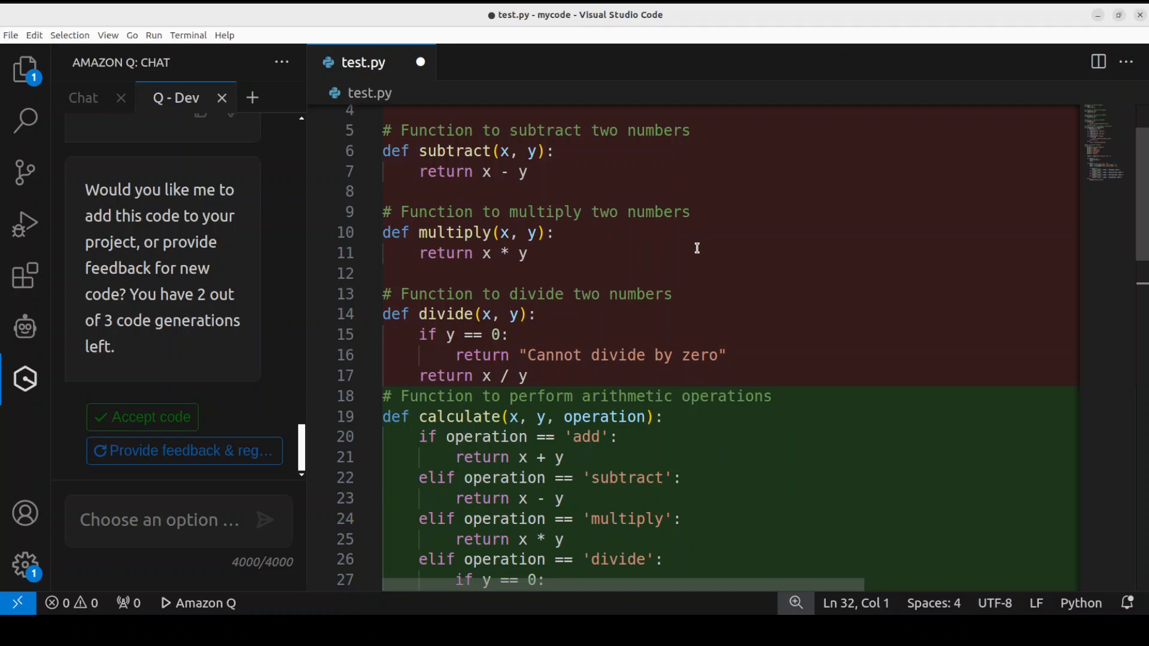
pyautogui.moveTo(721, 429)
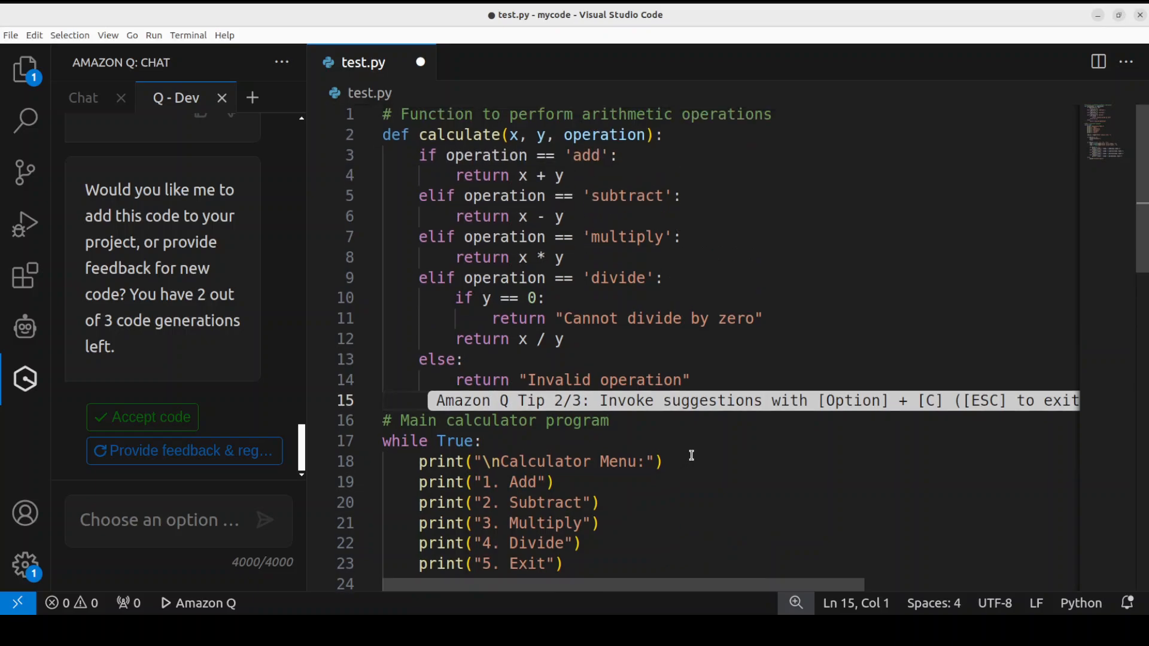
pyautogui.moveTo(504, 195)
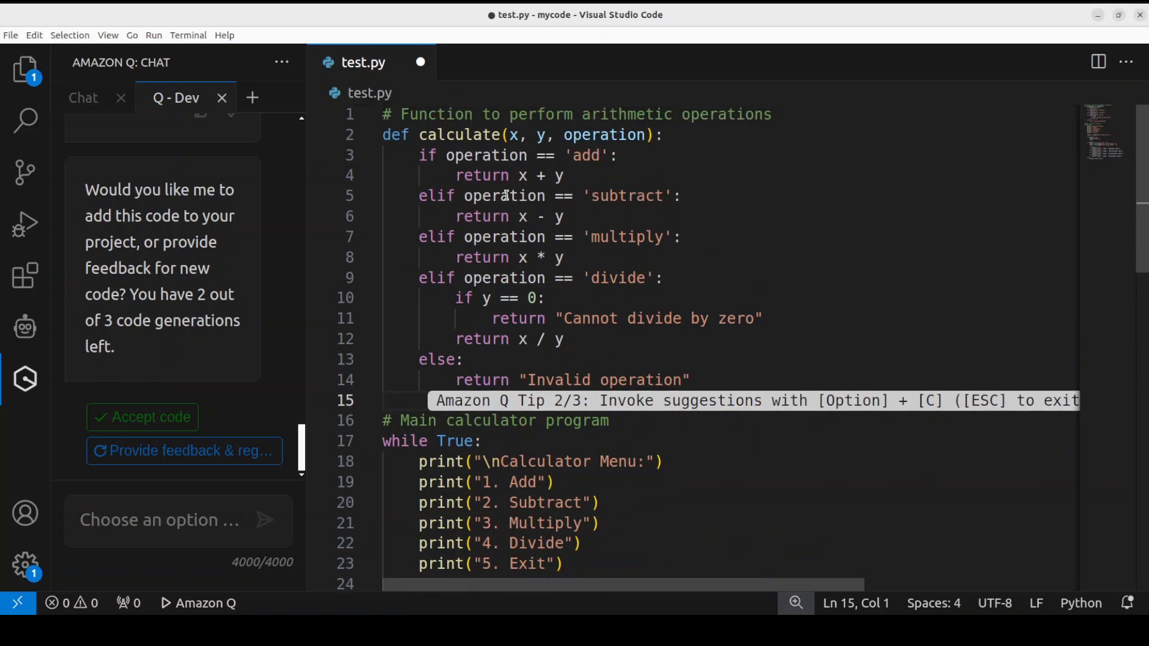
pyautogui.moveTo(667, 367)
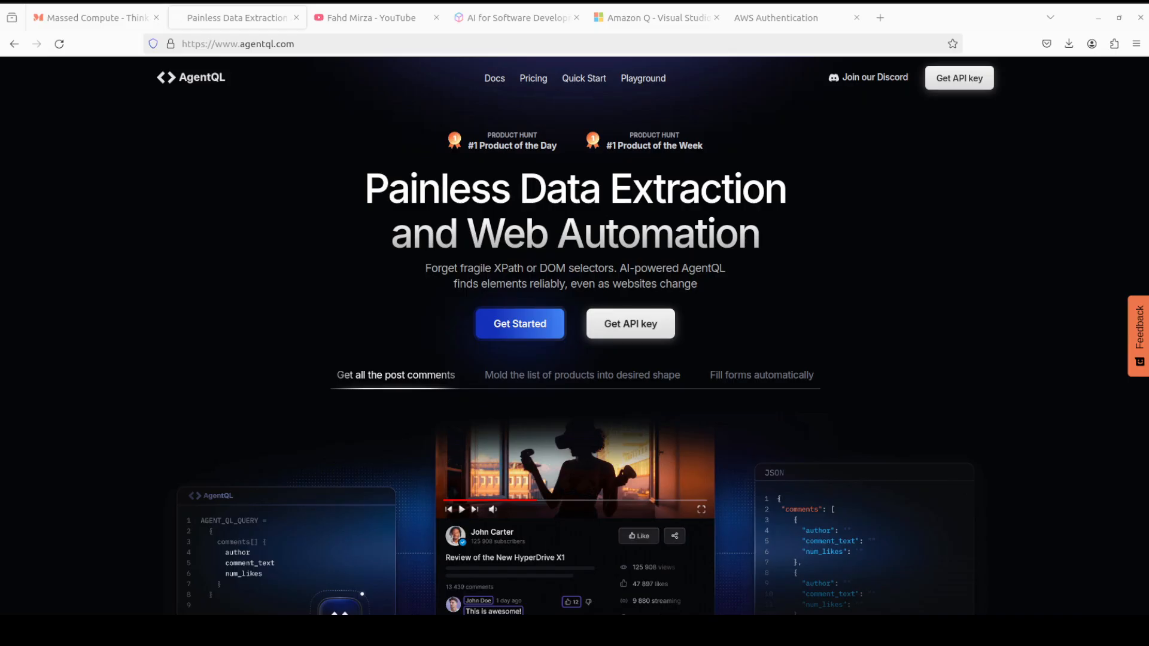
# - View the Massed Compute homepage, then Fahd Mirza's YouTube channel page
pyautogui.click(87, 18)
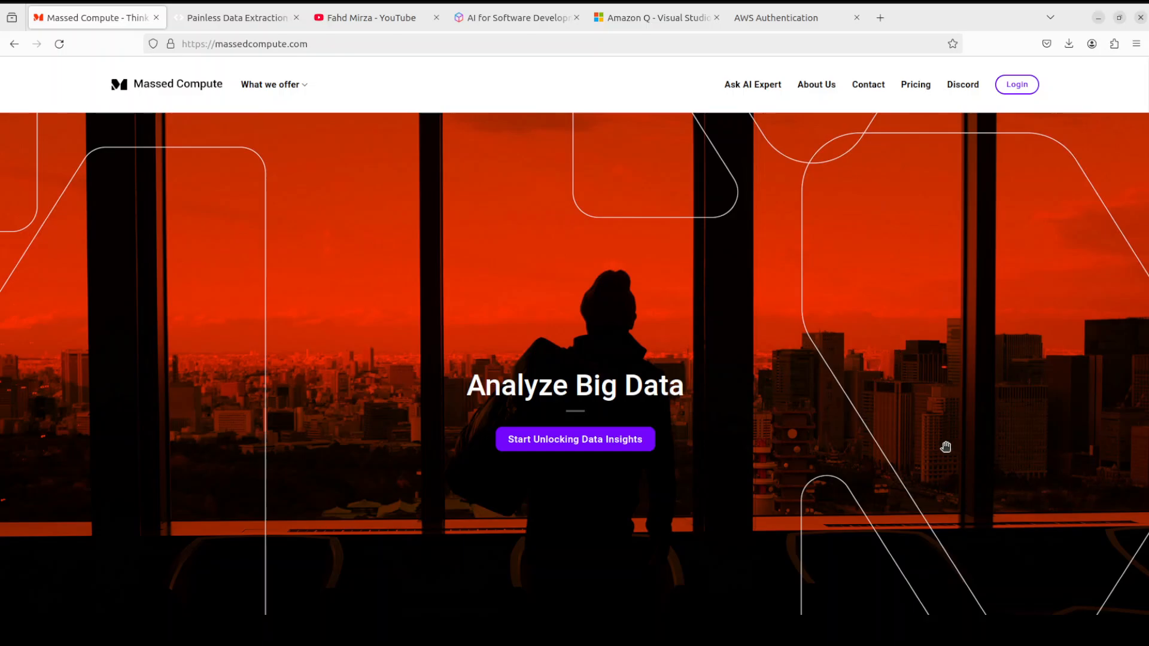
pyautogui.moveTo(948, 432)
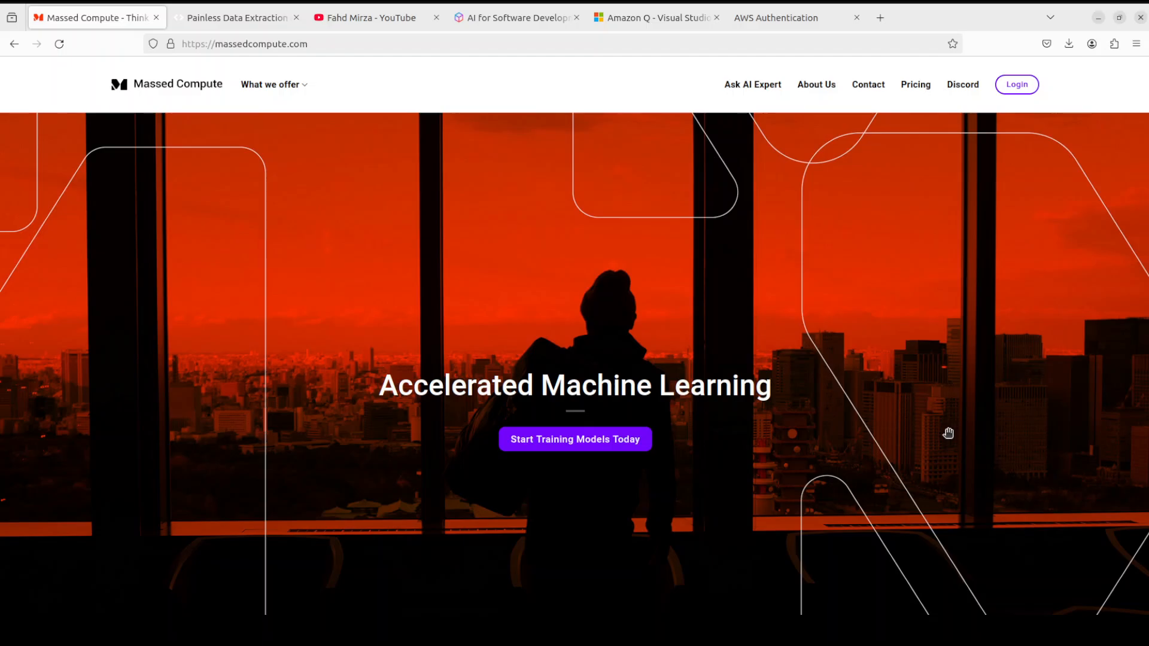
pyautogui.moveTo(896, 425)
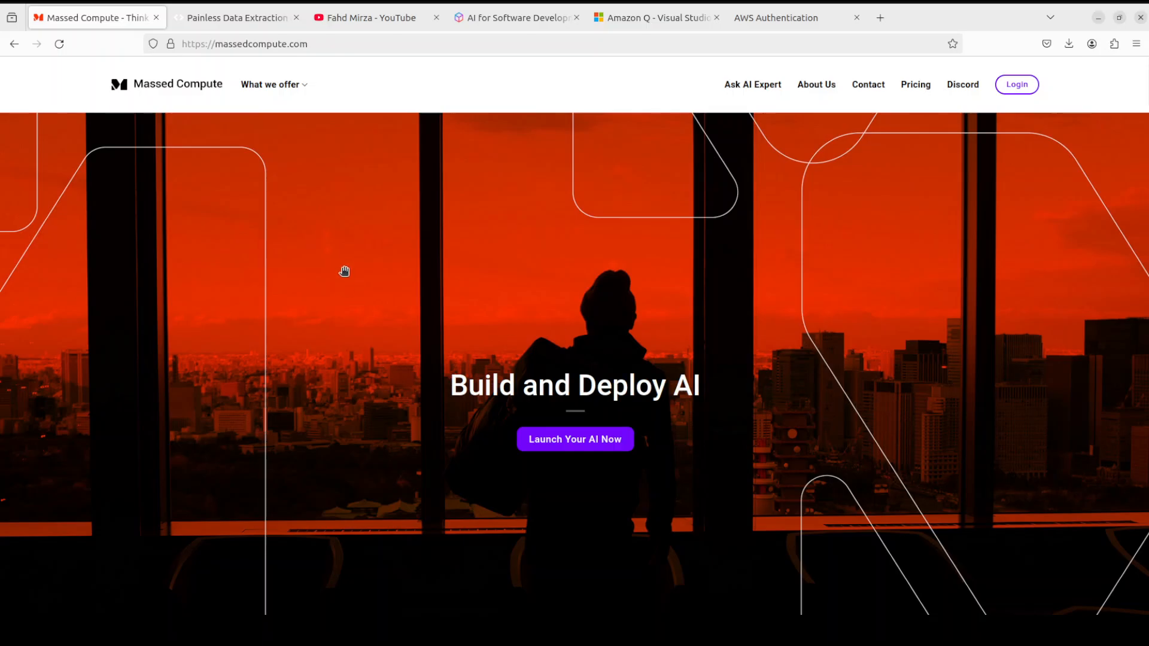
pyautogui.click(370, 18)
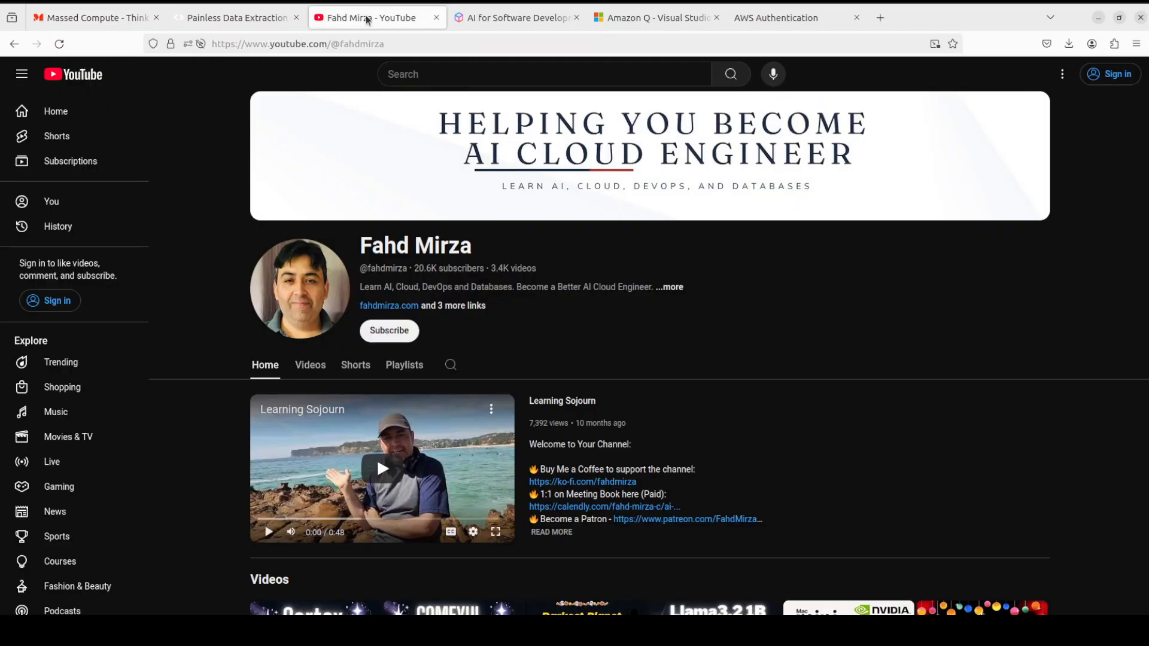
pyautogui.moveTo(670, 290)
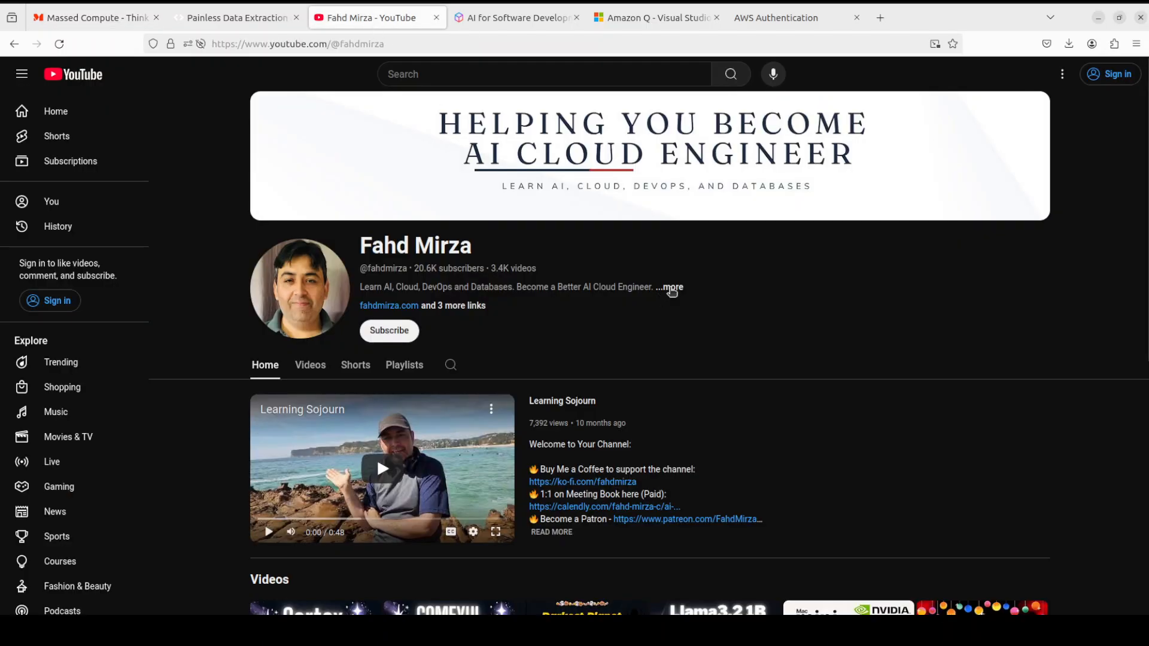